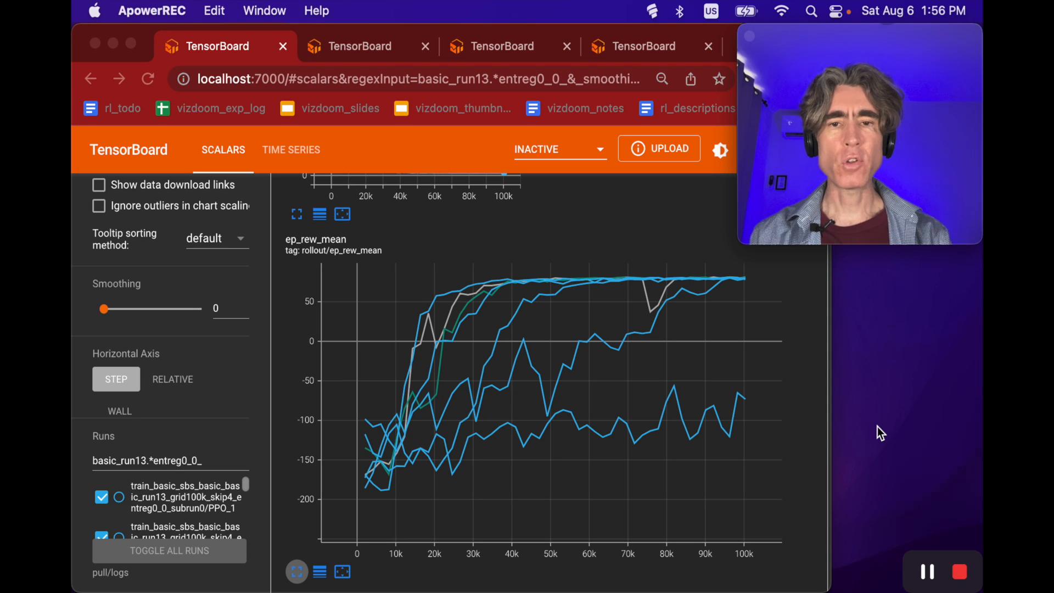
{"action": "mouse_move", "coordinate": [655, 244]}
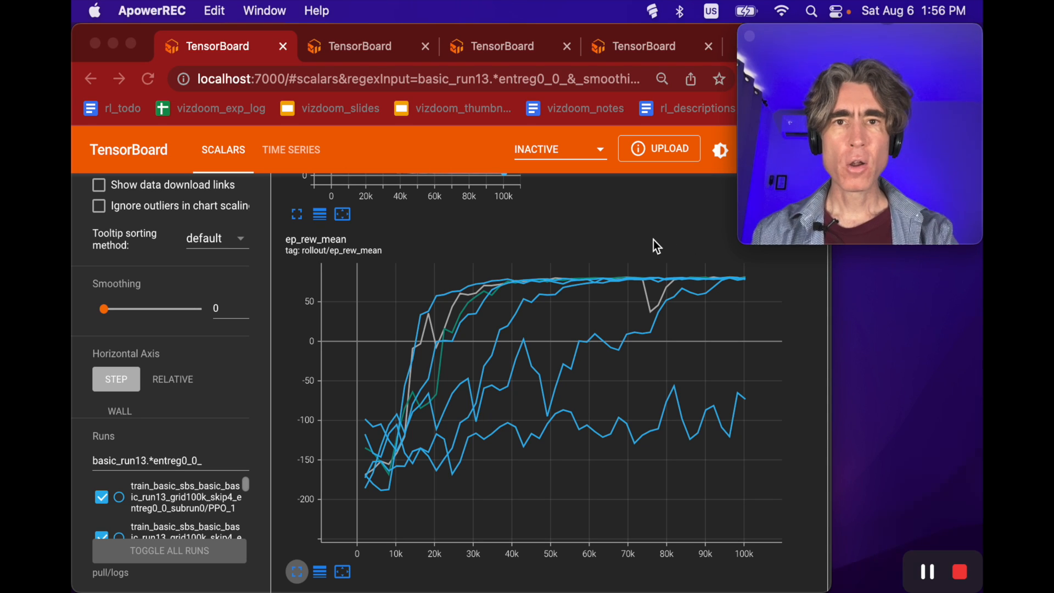
{"action": "mouse_move", "coordinate": [529, 243]}
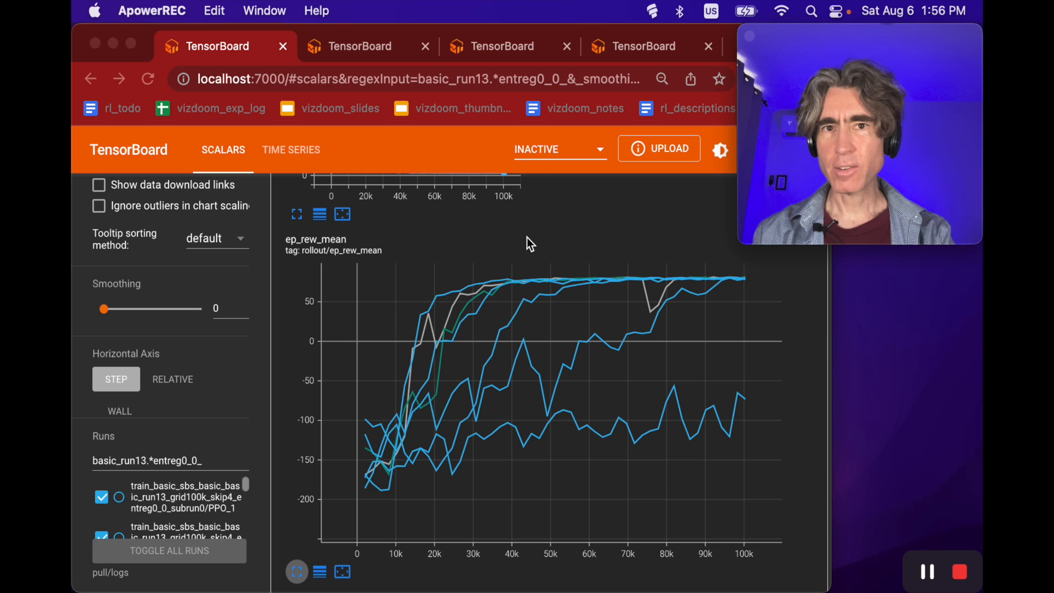
{"action": "mouse_move", "coordinate": [430, 264]}
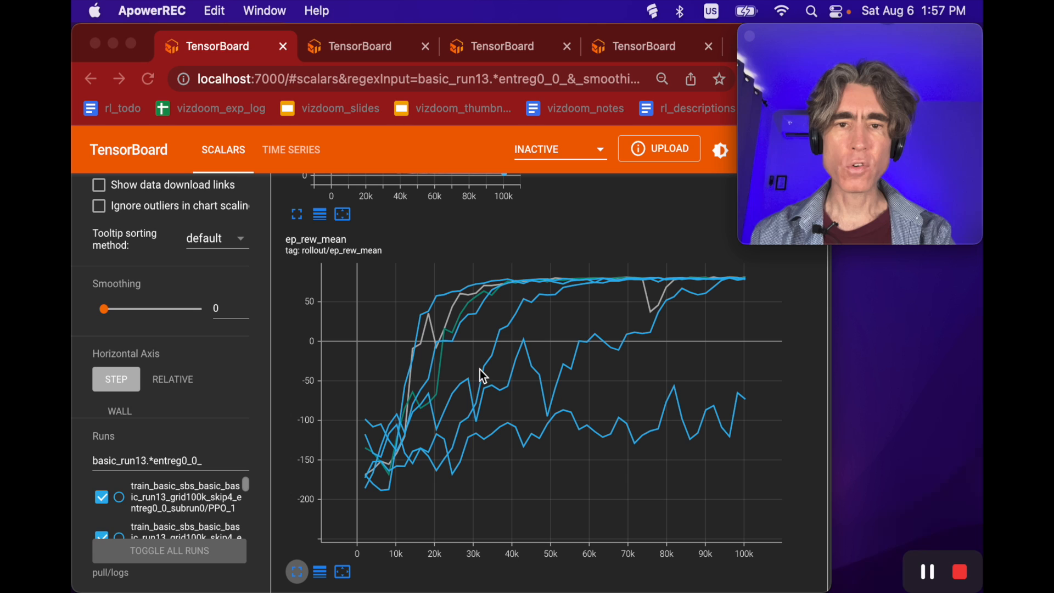
{"action": "mouse_move", "coordinate": [648, 342]}
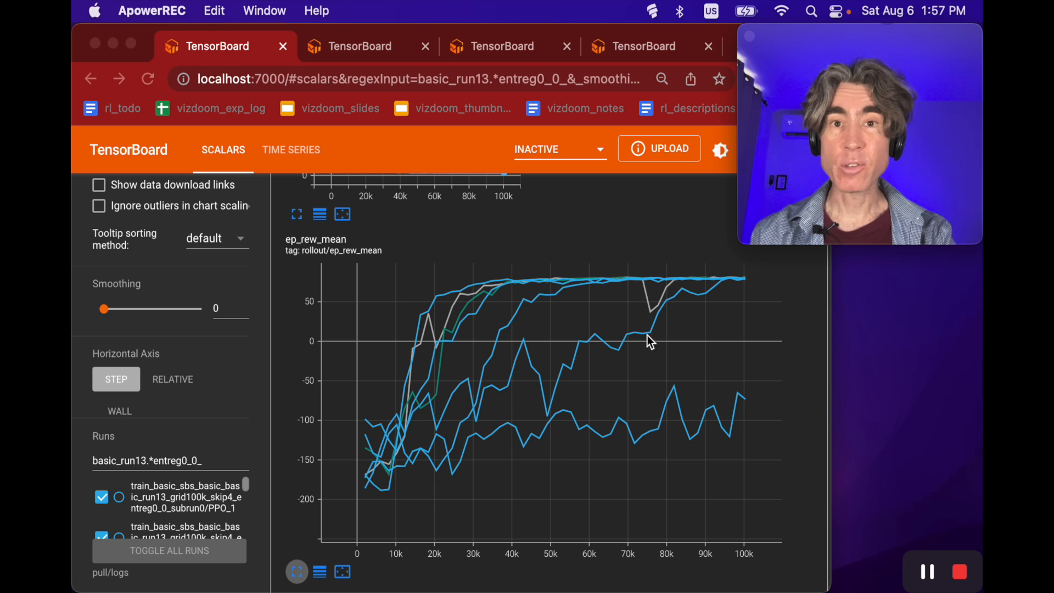
{"action": "mouse_move", "coordinate": [713, 426]}
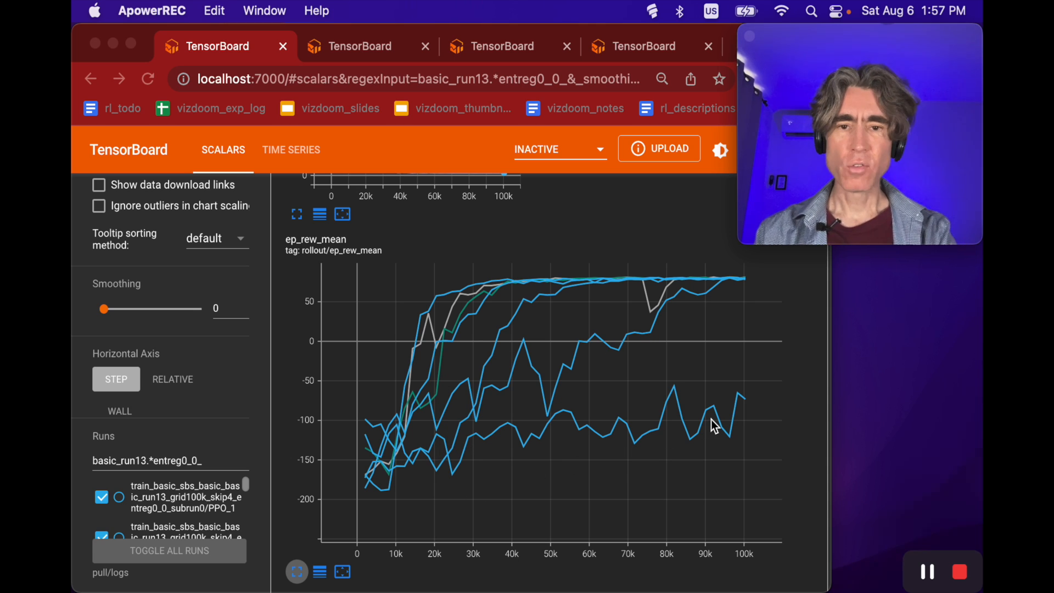
{"action": "mouse_move", "coordinate": [647, 393]}
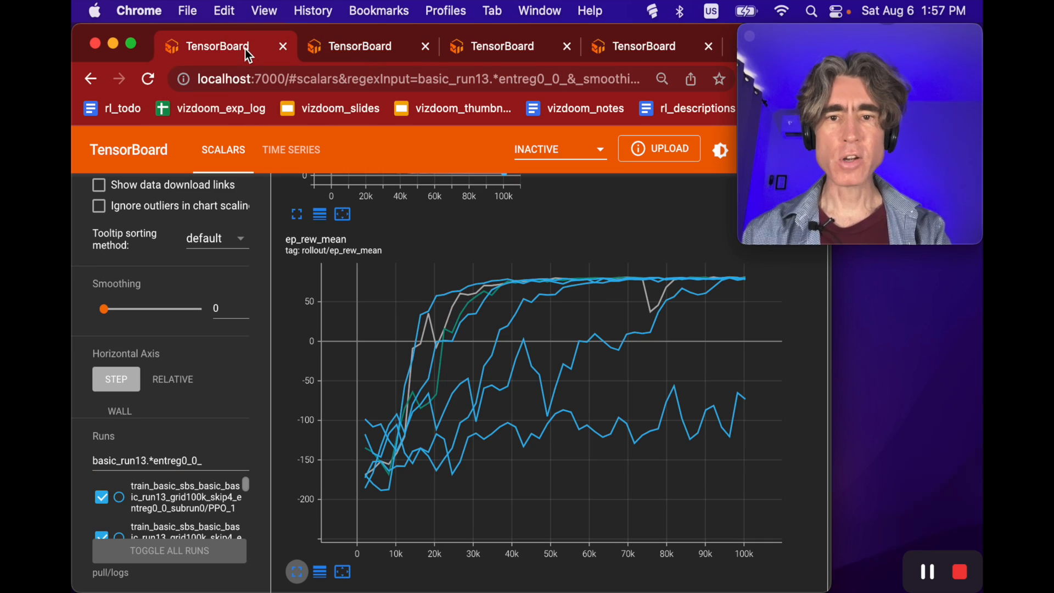
Step: Bring up the stable-baselines3 PPO docs and scroll to the ent_coef parameter description
{"action": "left_click", "coordinate": [349, 46]}
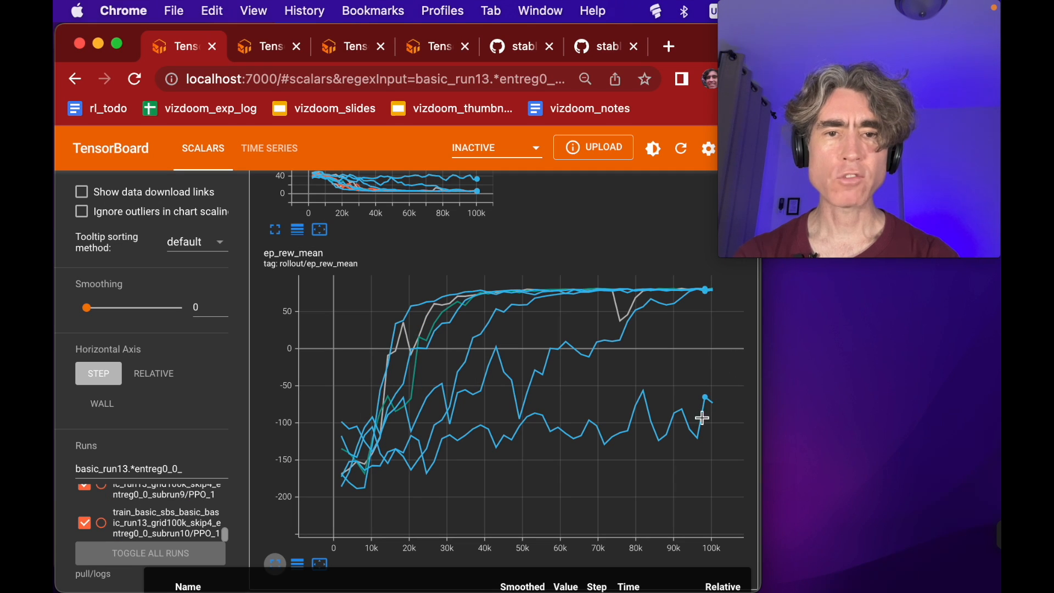
{"action": "mouse_move", "coordinate": [705, 408]}
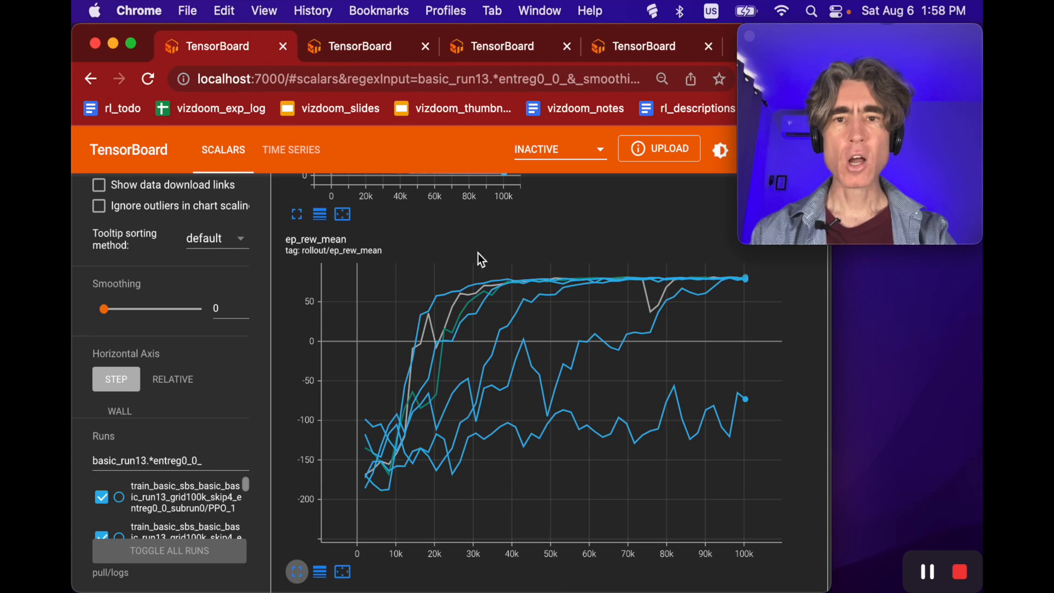
{"action": "mouse_move", "coordinate": [453, 275]}
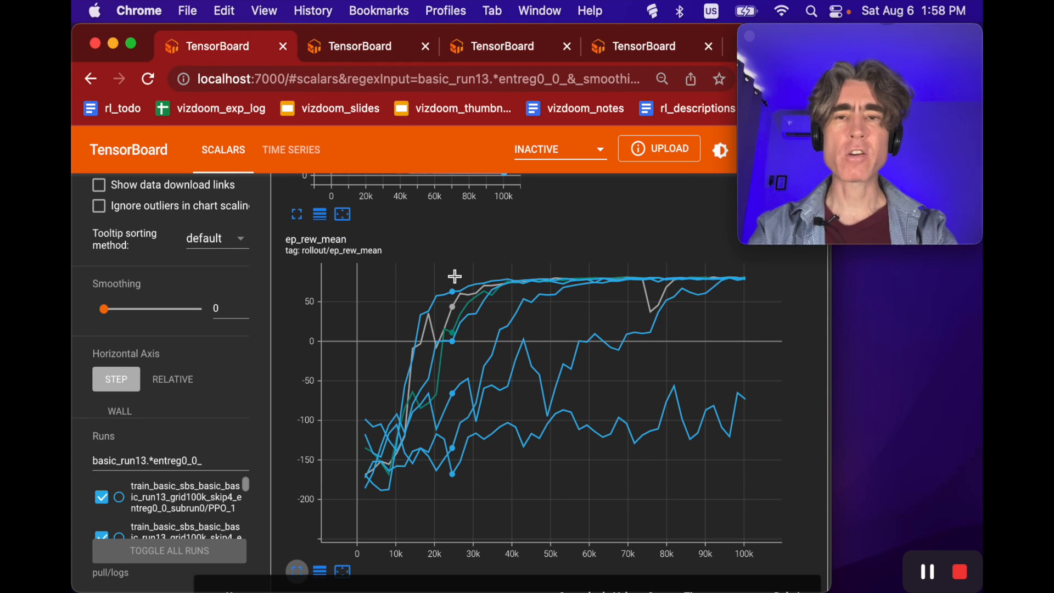
{"action": "left_click", "coordinate": [659, 46]}
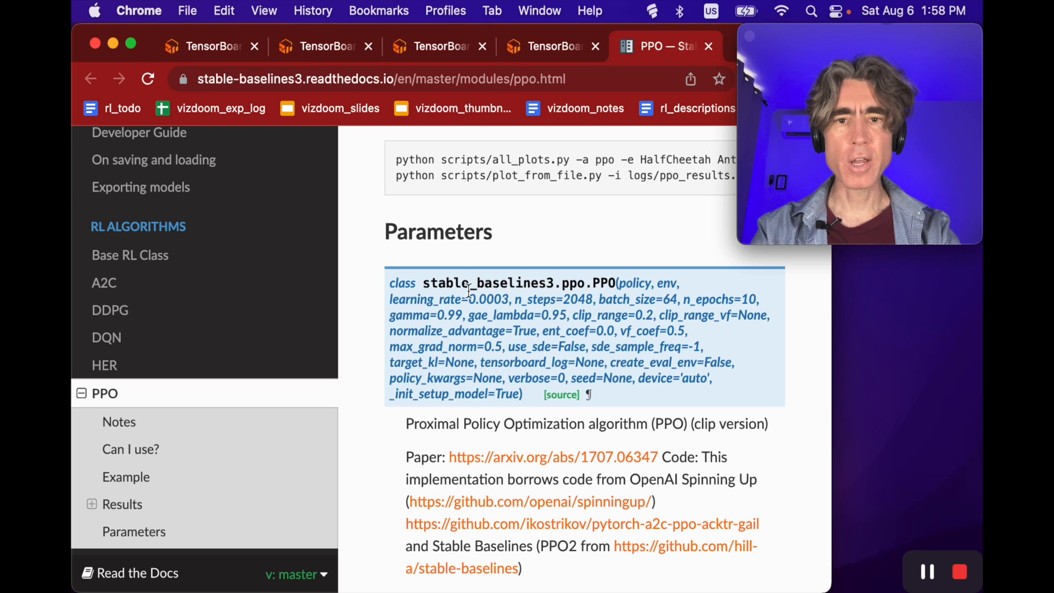
{"action": "mouse_move", "coordinate": [570, 316]}
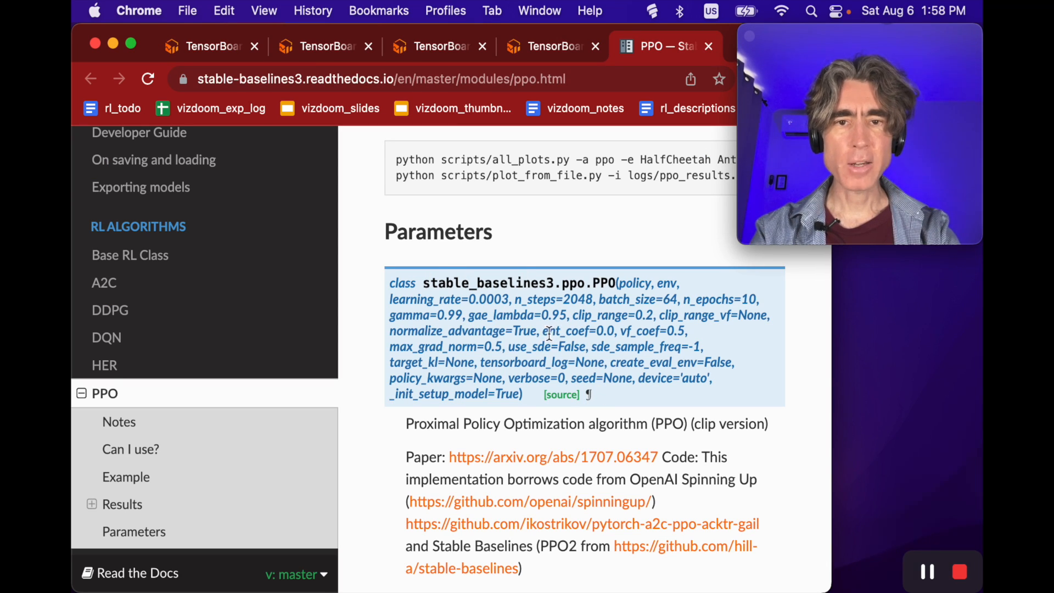
{"action": "scroll", "scroll_direction": "down", "scroll_amount": 3}
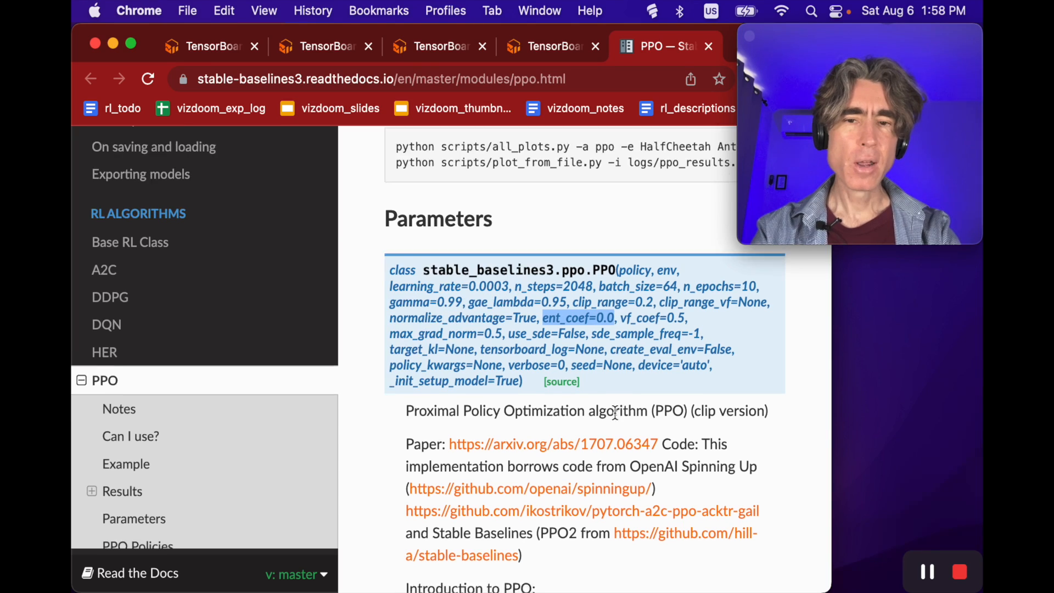
{"action": "scroll", "scroll_direction": "down", "scroll_amount": 3}
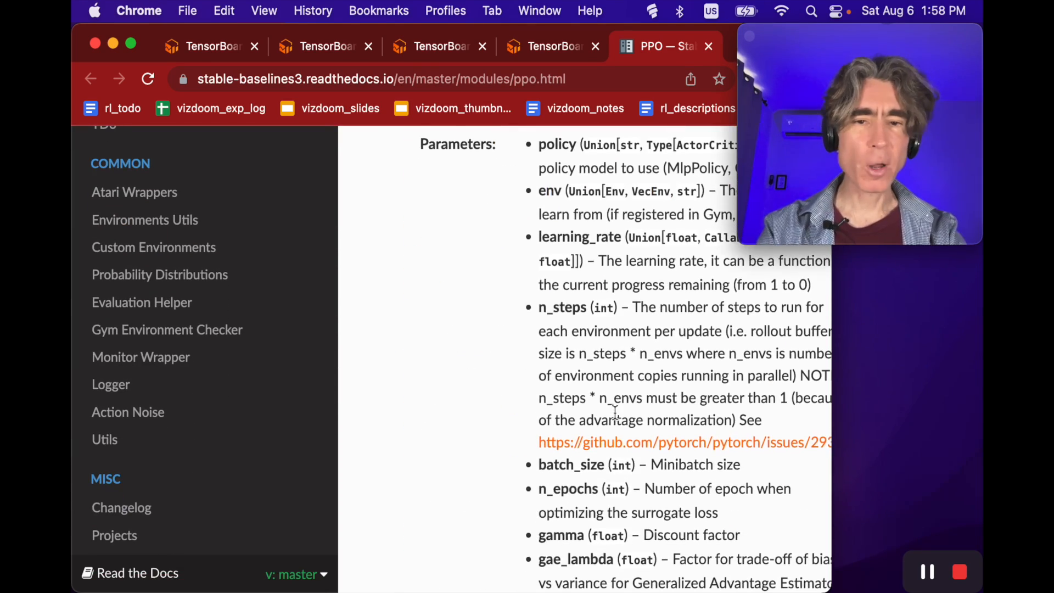
{"action": "scroll", "scroll_direction": "down", "scroll_amount": 3}
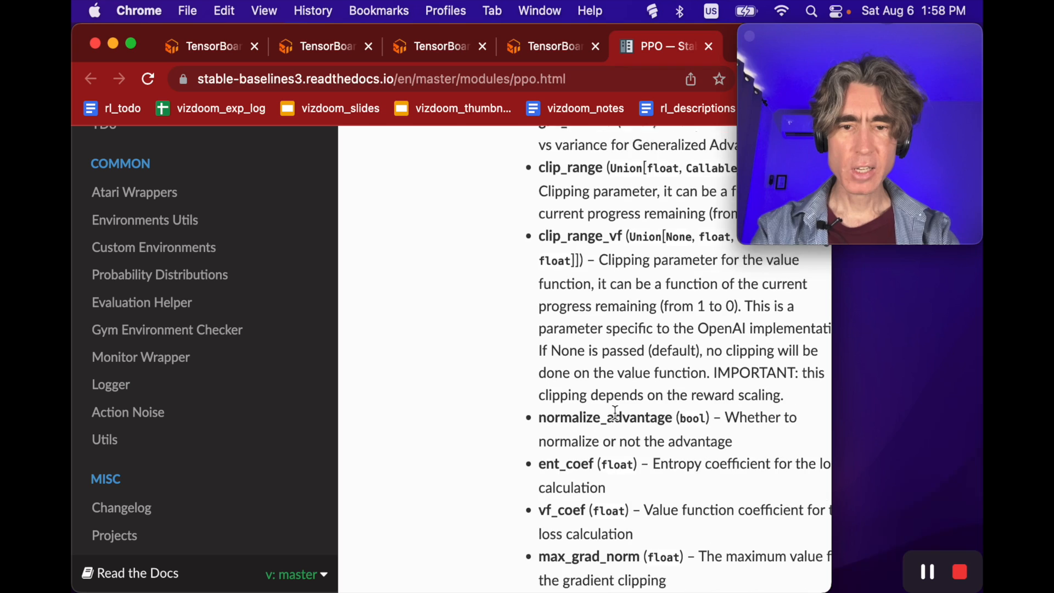
{"action": "scroll", "scroll_direction": "down", "scroll_amount": 3}
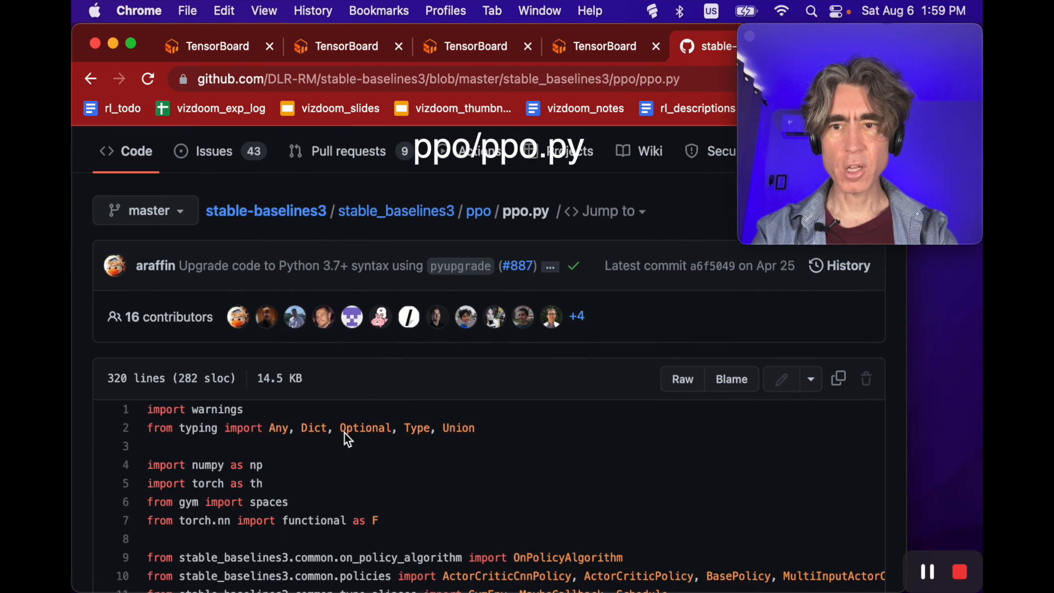
Step: Scroll ppo.py to the training loss code and highlight the word entropy
{"action": "scroll", "scroll_direction": "down", "scroll_amount": 3}
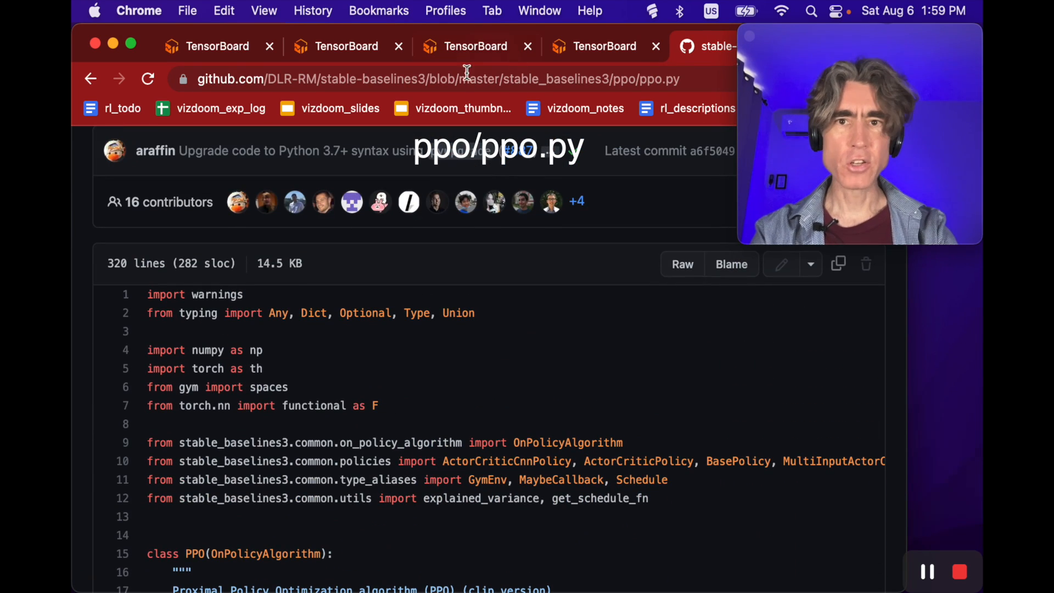
{"action": "mouse_move", "coordinate": [417, 457]}
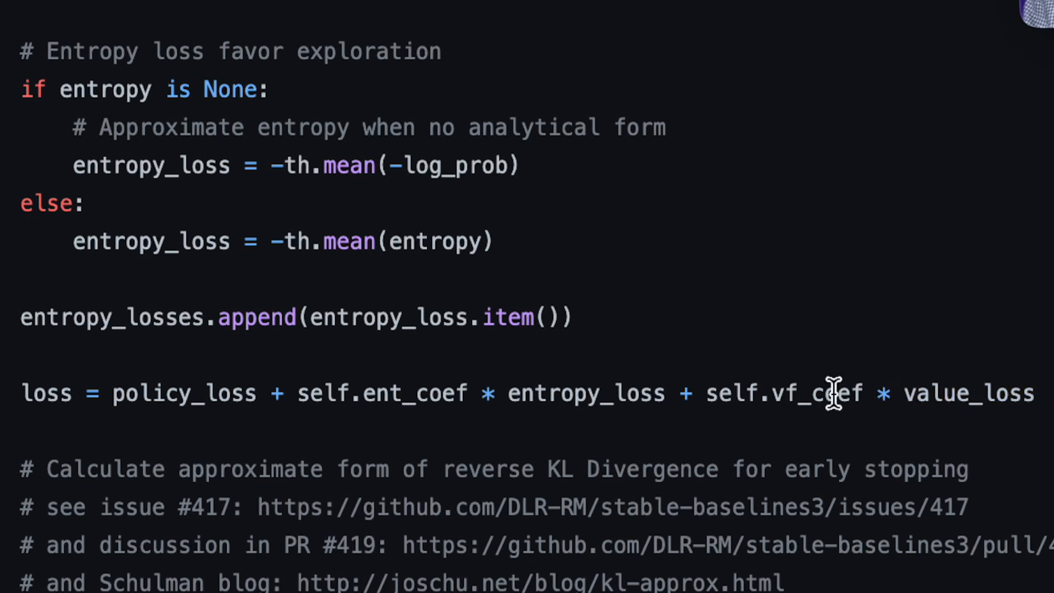
{"action": "mouse_move", "coordinate": [382, 424]}
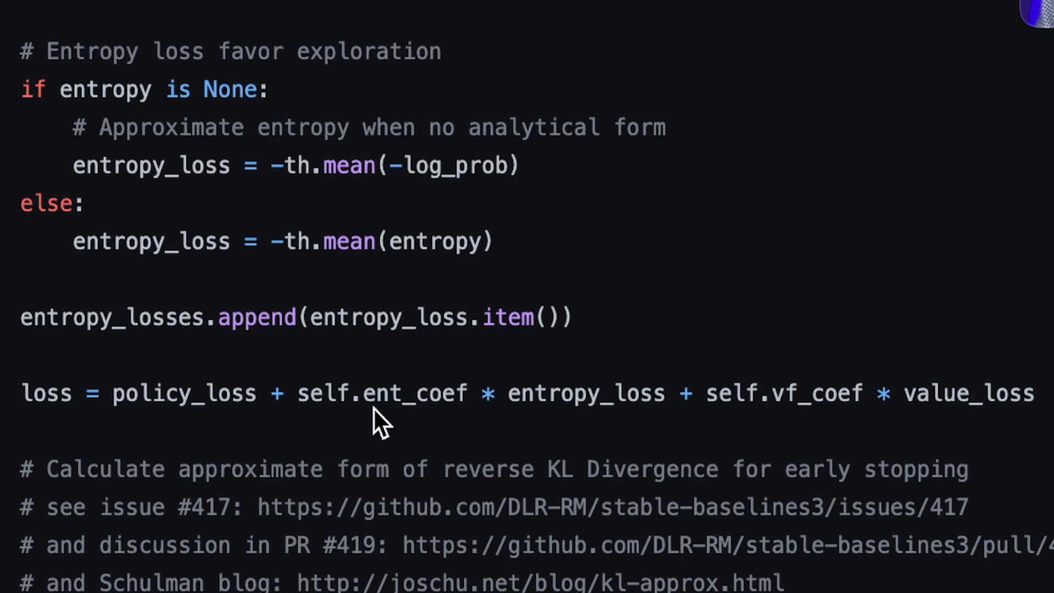
{"action": "double_click", "coordinate": [585, 393]}
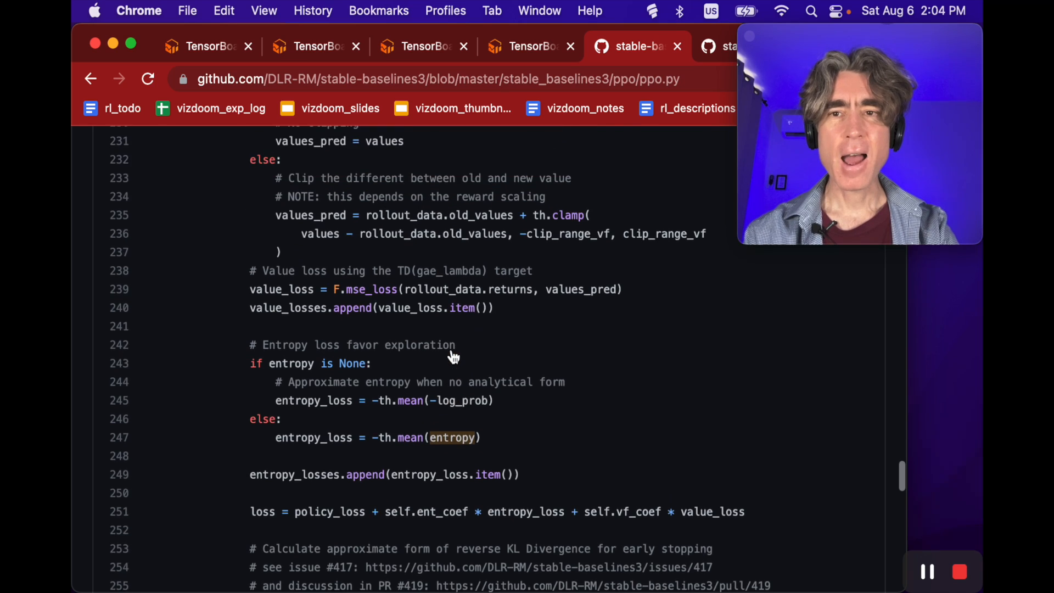
{"action": "scroll", "scroll_direction": "up", "scroll_amount": 3}
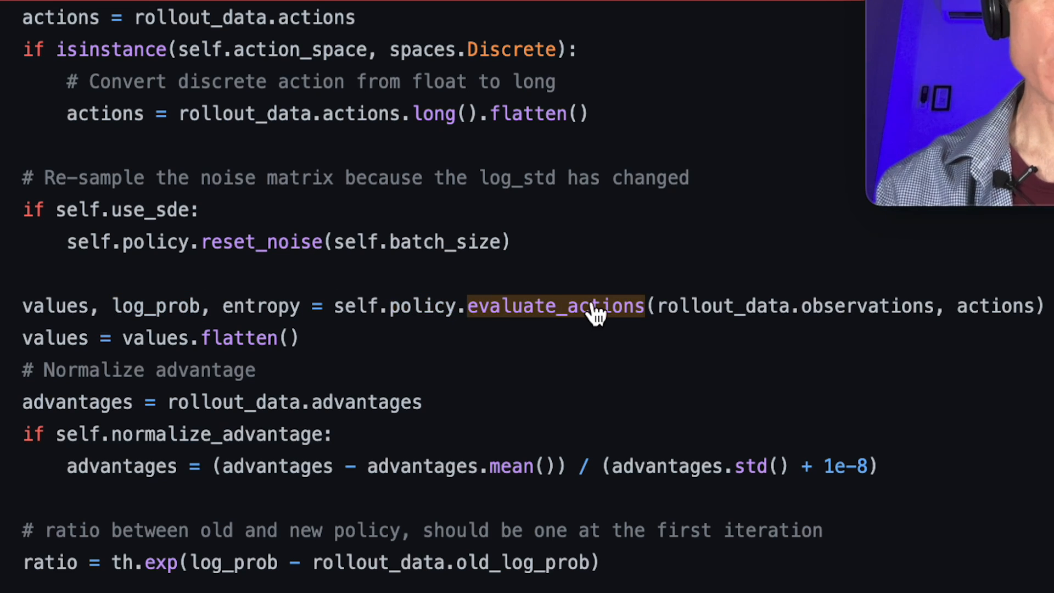
{"action": "mouse_move", "coordinate": [611, 288]}
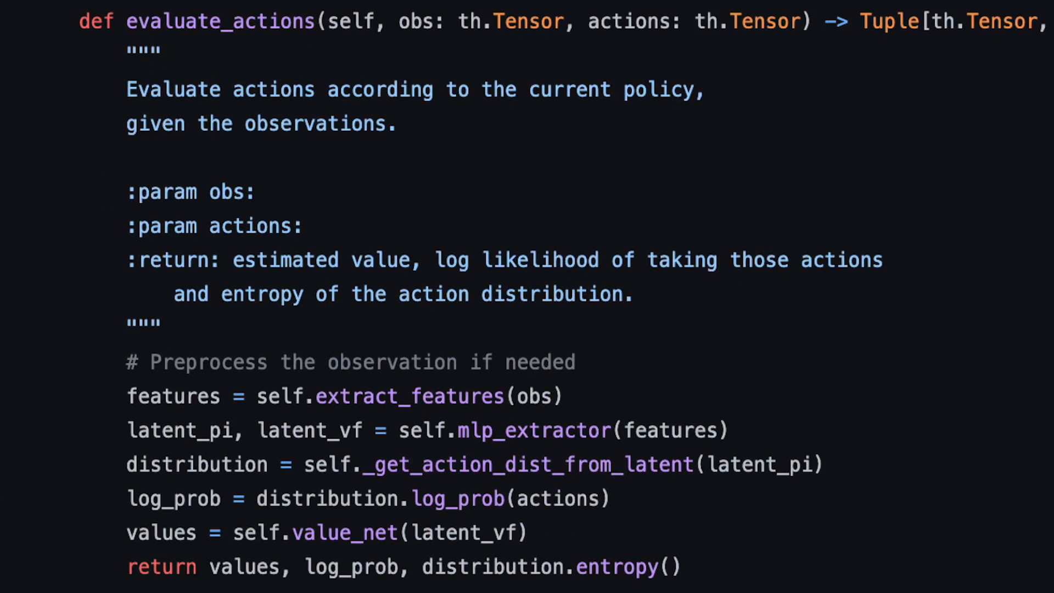
{"action": "mouse_move", "coordinate": [551, 538]}
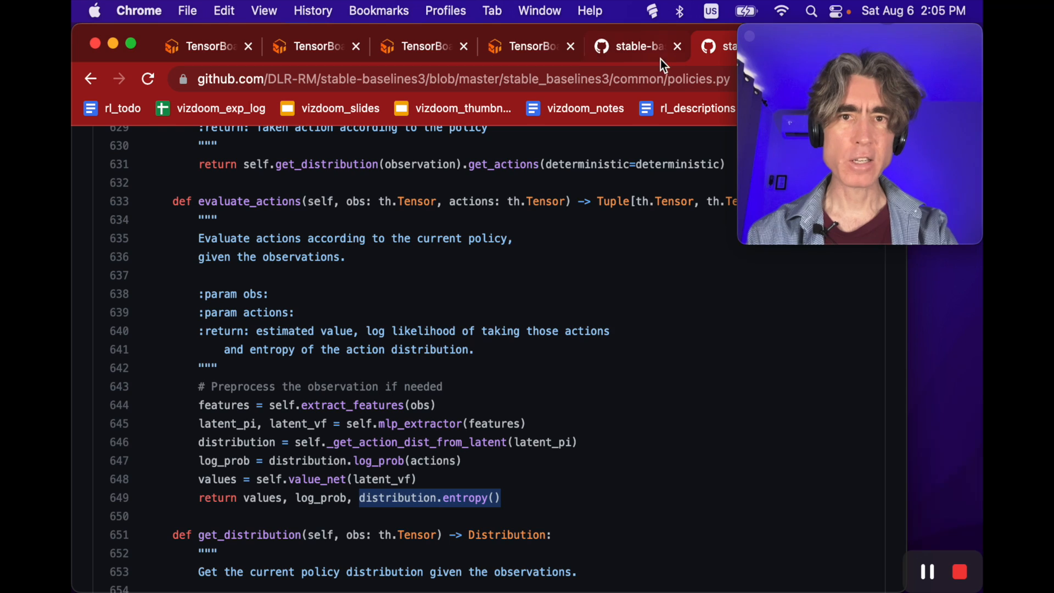
Step: Return to the ppo.py tab after viewing evaluate_actions in policies.py
{"action": "left_click", "coordinate": [633, 47]}
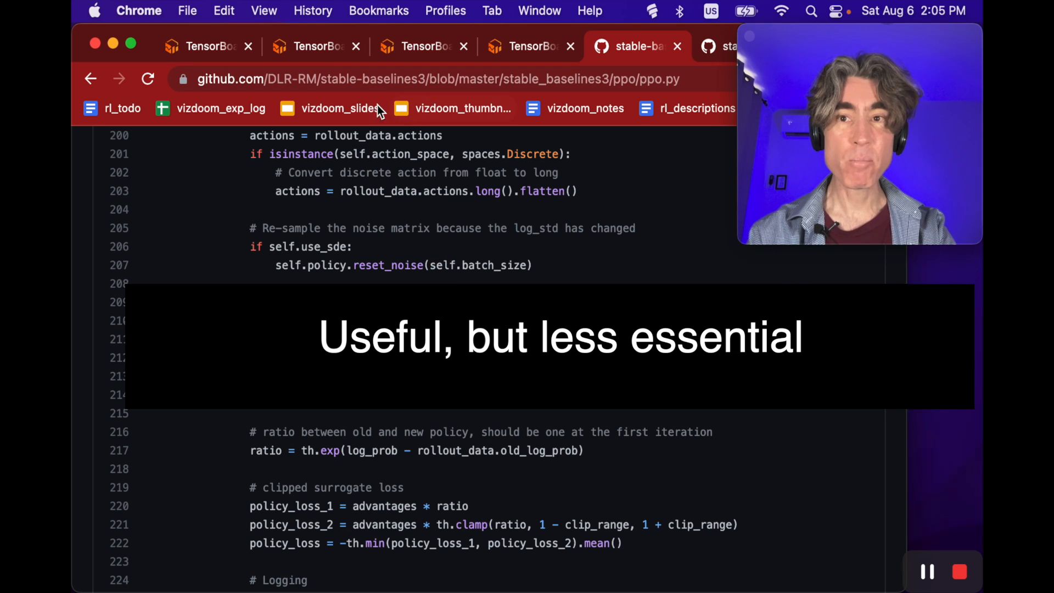
Step: Switch back to TensorBoard showing the Basic ep_rew_mean chart for ent_reg = 0.0
{"action": "left_click", "coordinate": [309, 46]}
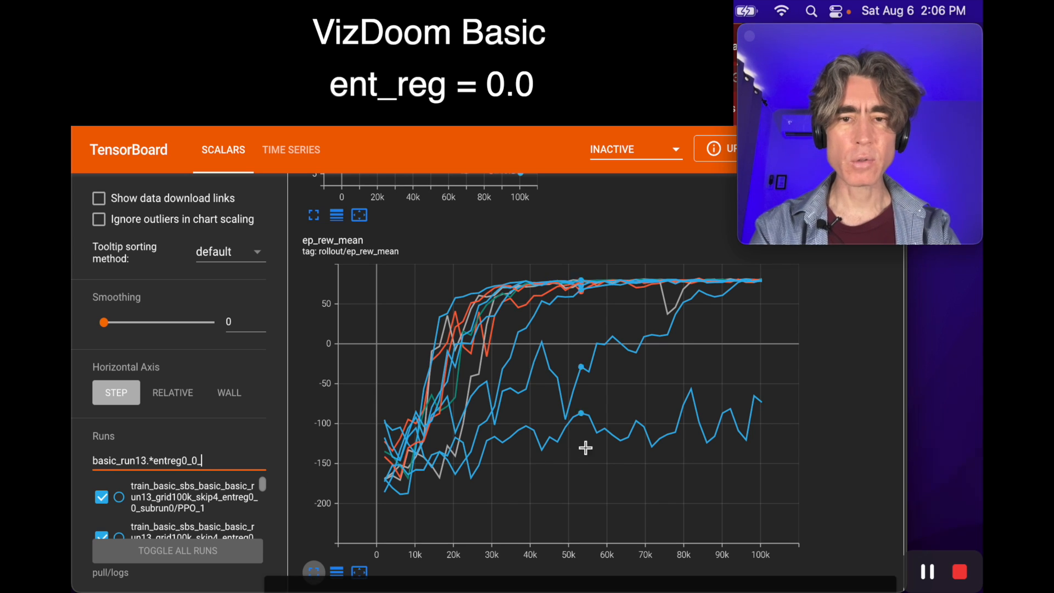
{"action": "mouse_move", "coordinate": [763, 528]}
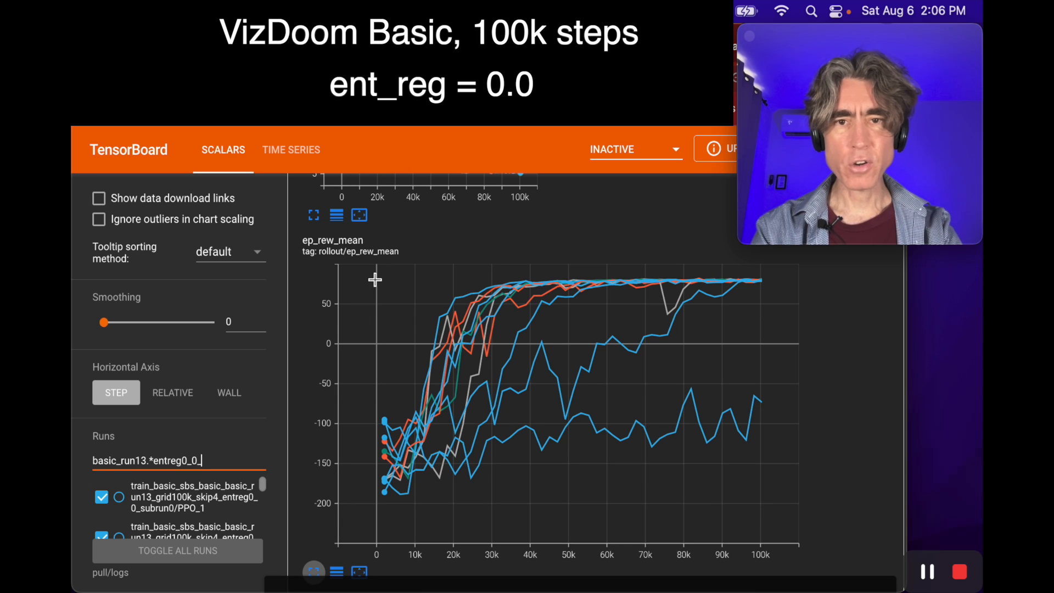
{"action": "mouse_move", "coordinate": [414, 481]}
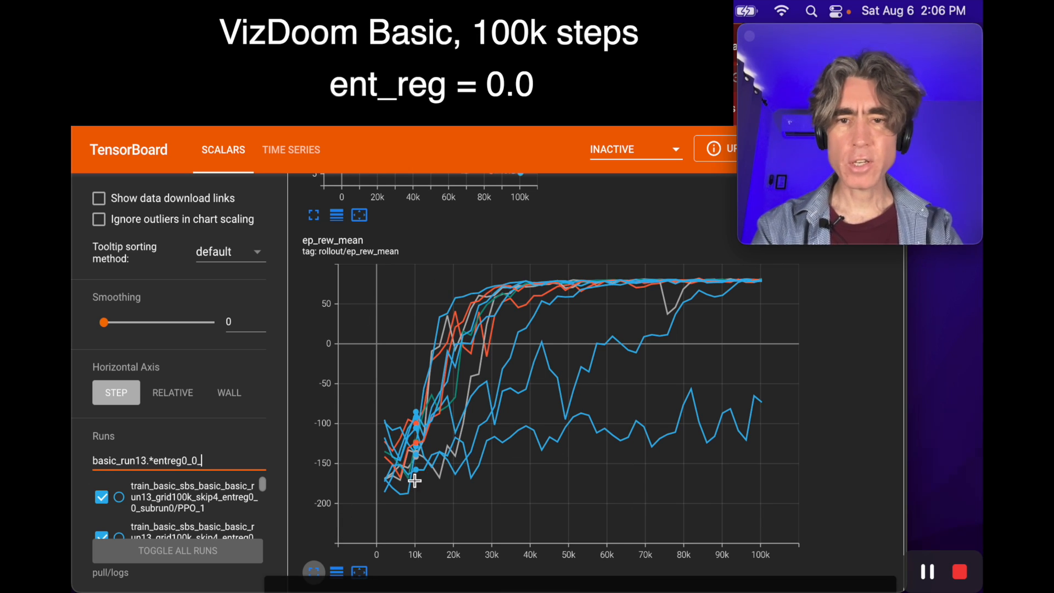
{"action": "mouse_move", "coordinate": [682, 275]}
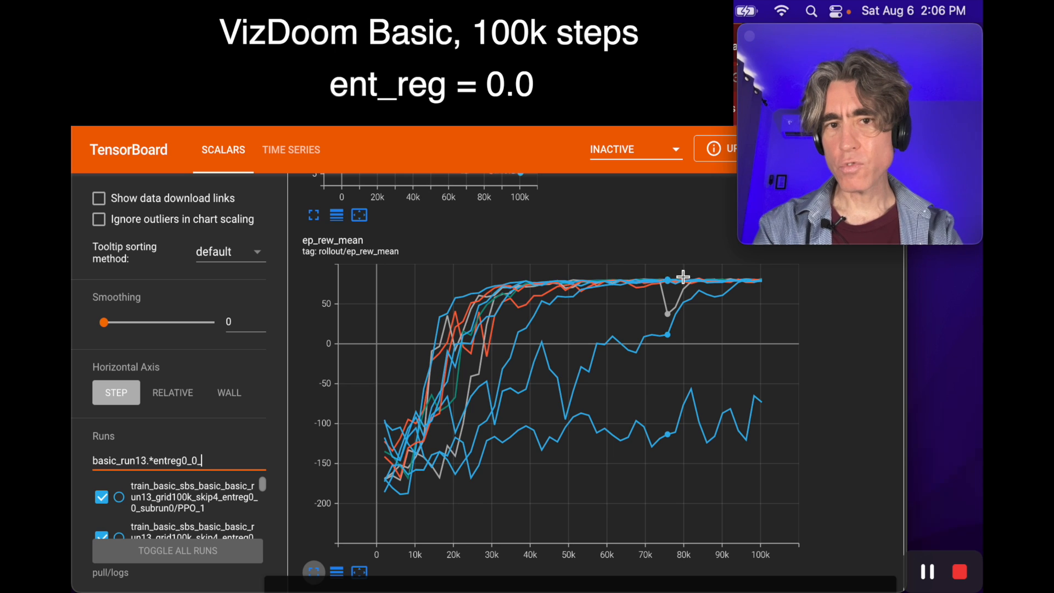
{"action": "mouse_move", "coordinate": [471, 462]}
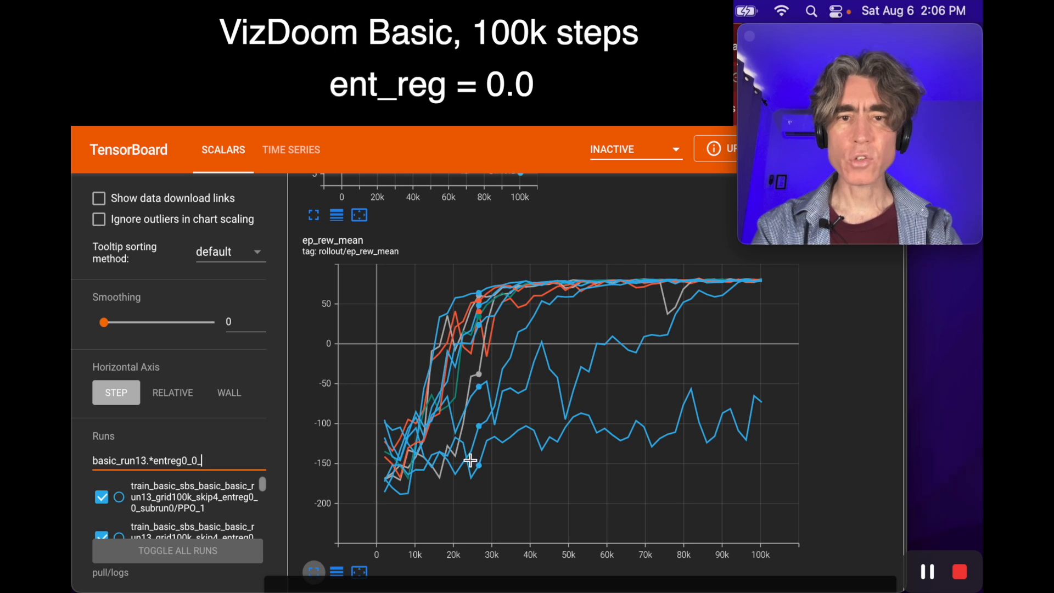
{"action": "mouse_move", "coordinate": [696, 466]}
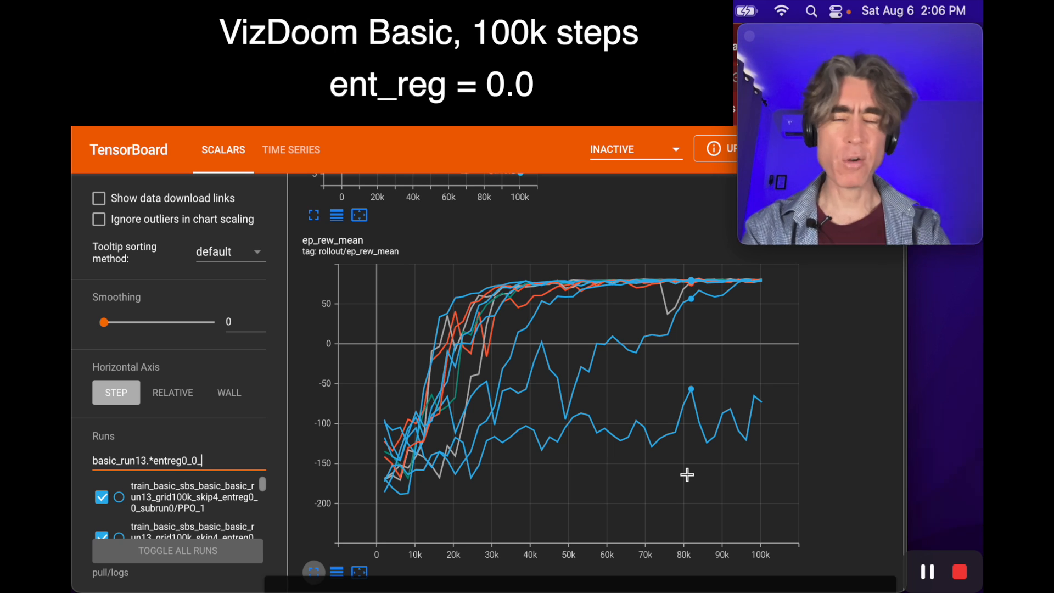
{"action": "mouse_move", "coordinate": [657, 421]}
{"action": "type", "text": "001"}
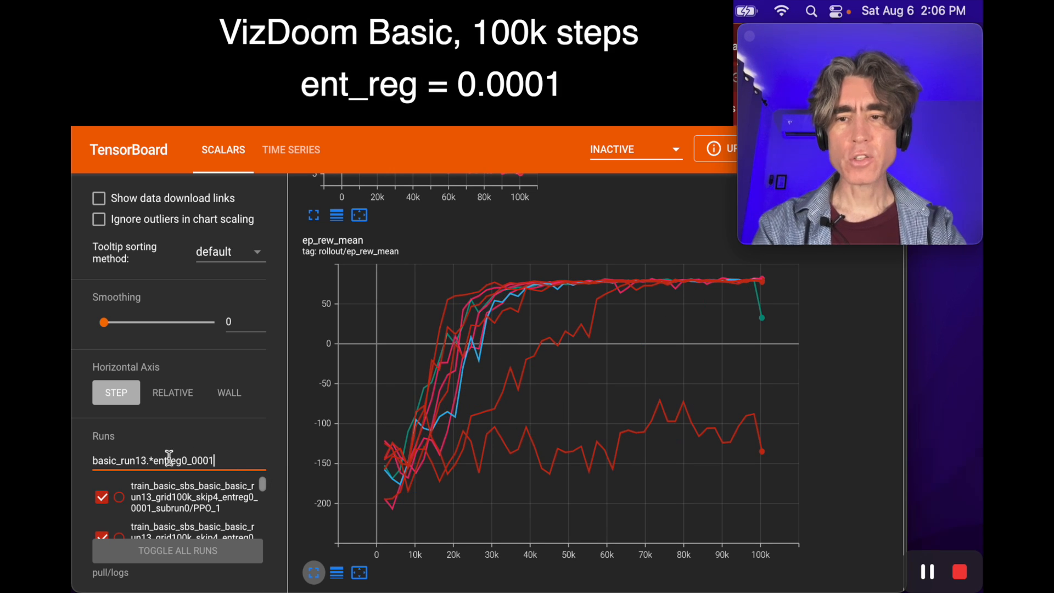
{"action": "mouse_move", "coordinate": [193, 475]}
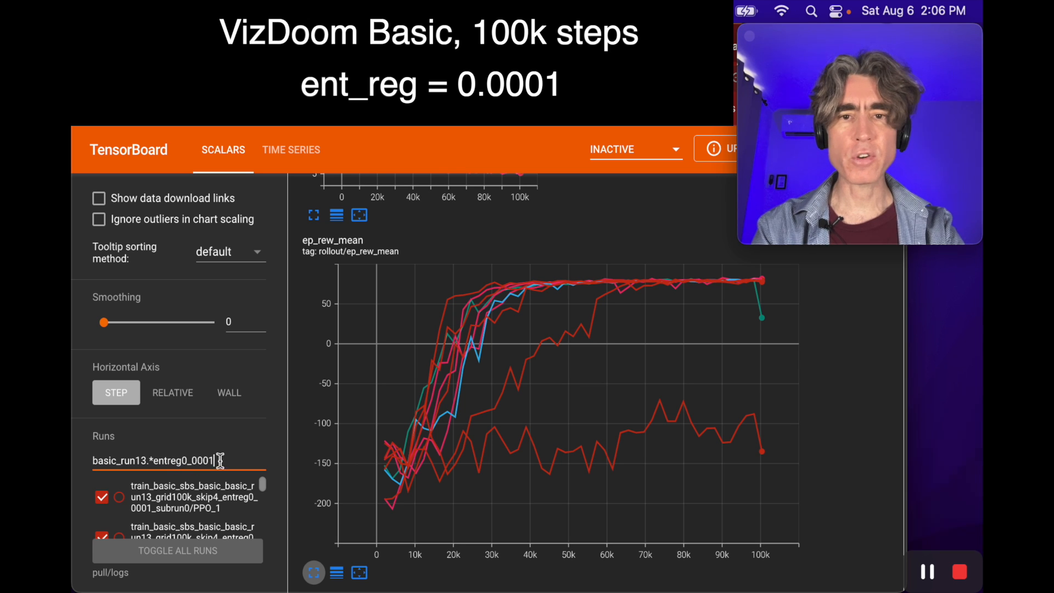
{"action": "mouse_move", "coordinate": [589, 454]}
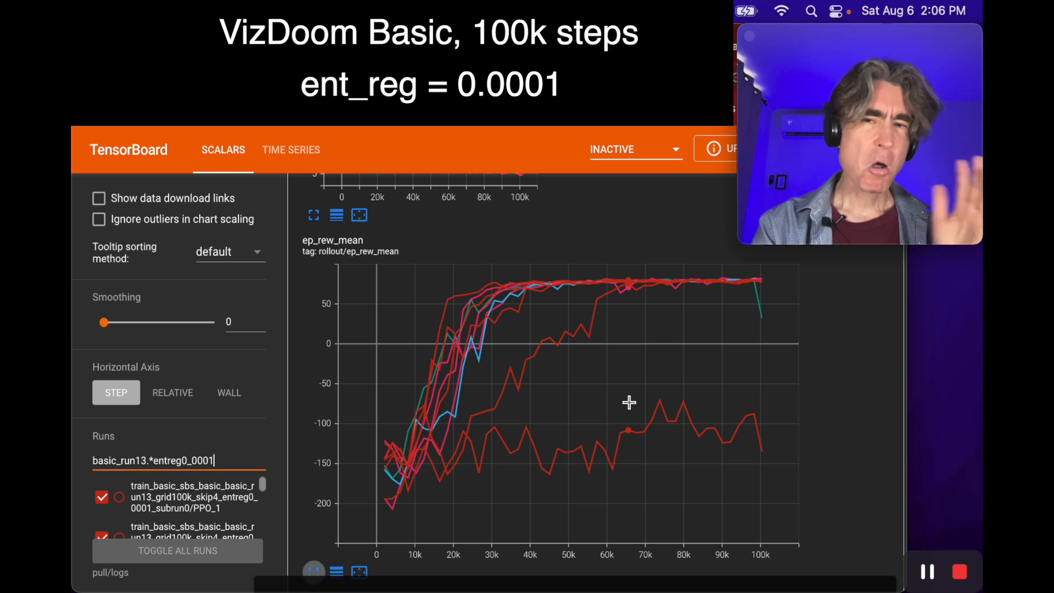
{"action": "mouse_move", "coordinate": [579, 414]}
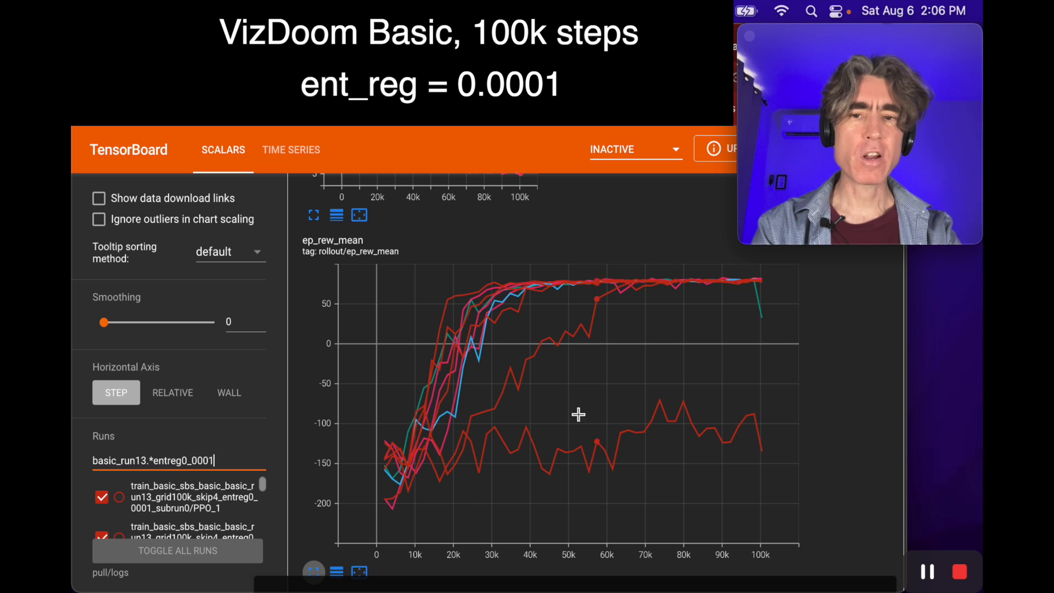
{"action": "mouse_move", "coordinate": [596, 418]}
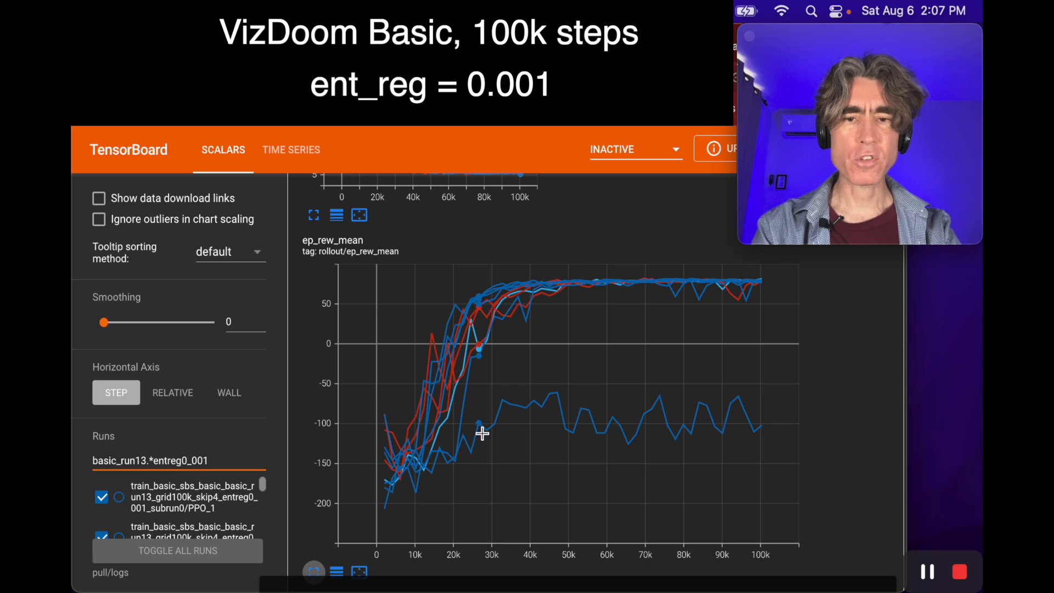
{"action": "mouse_move", "coordinate": [463, 356]}
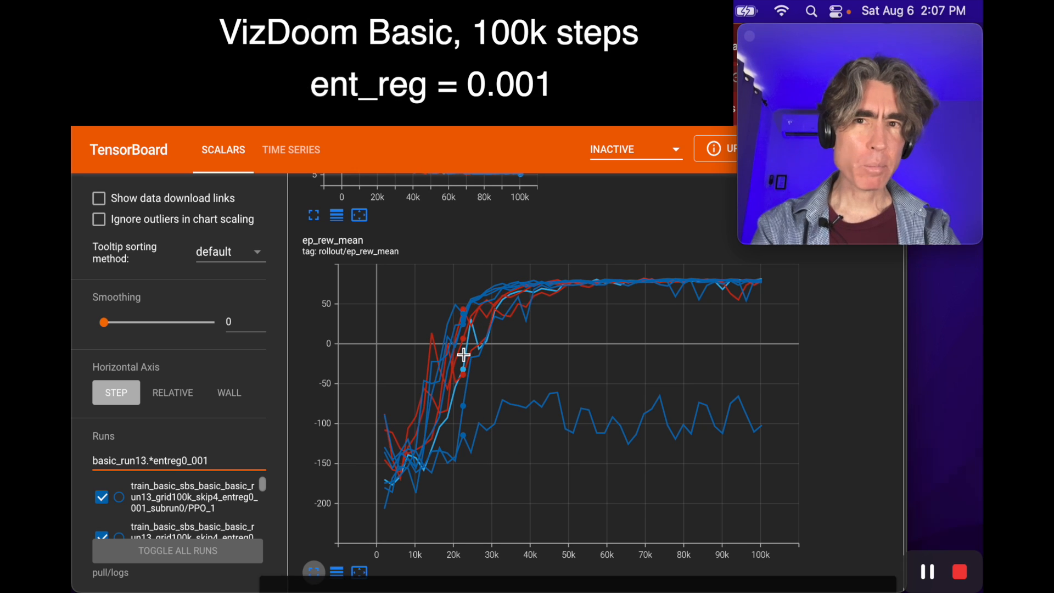
{"action": "mouse_move", "coordinate": [560, 433]}
{"action": "type", "text": "0"}
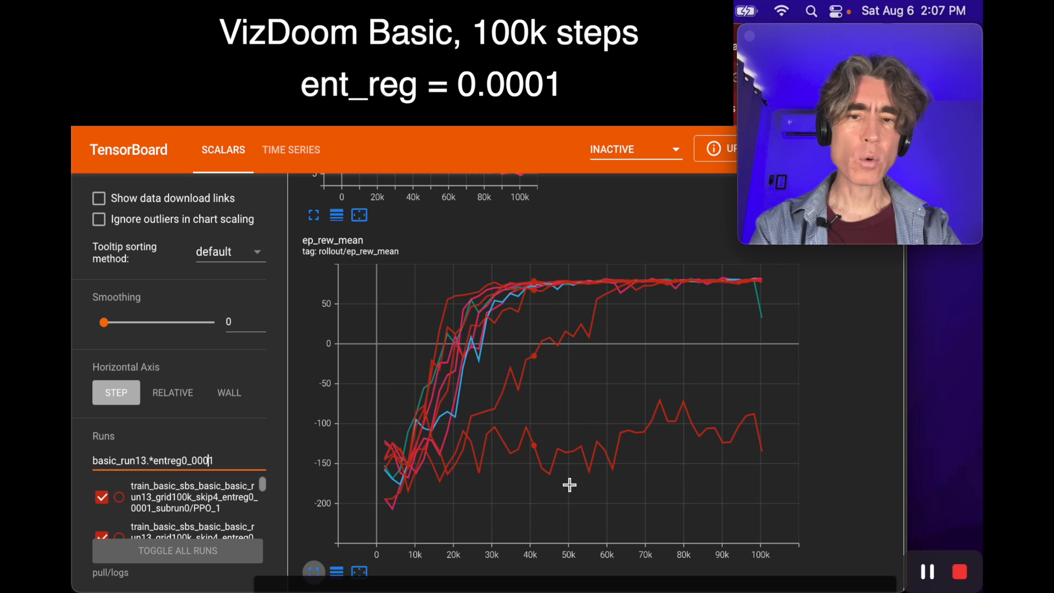
{"action": "mouse_move", "coordinate": [582, 306]}
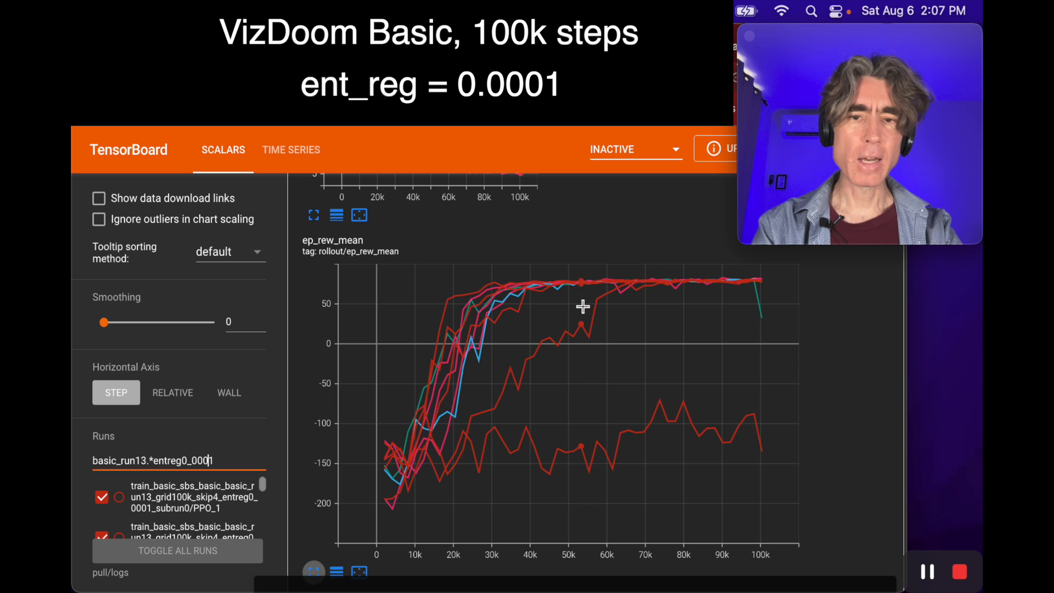
{"action": "mouse_move", "coordinate": [580, 400]}
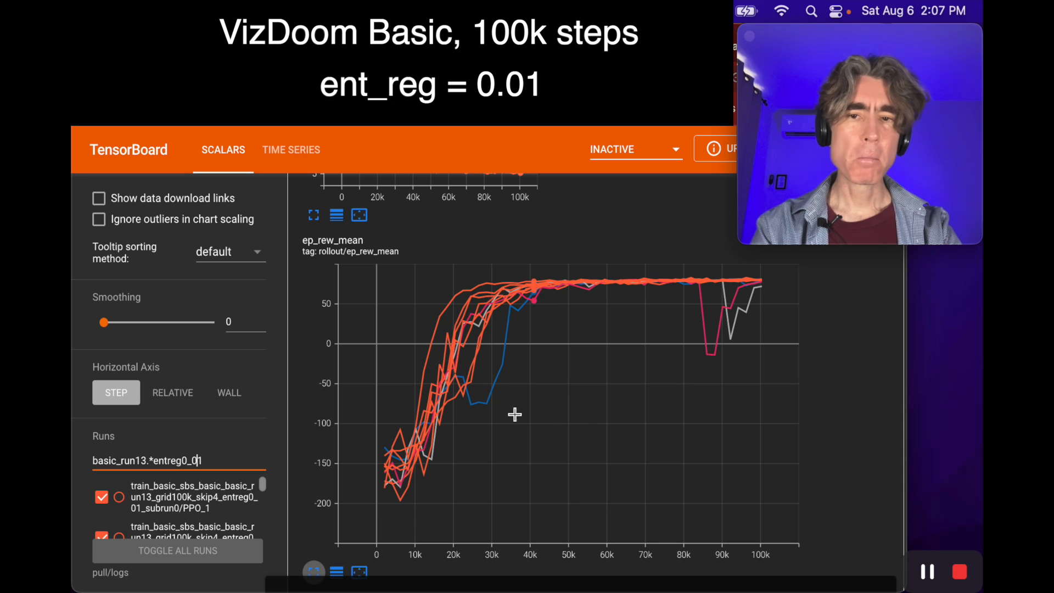
{"action": "mouse_move", "coordinate": [701, 295]}
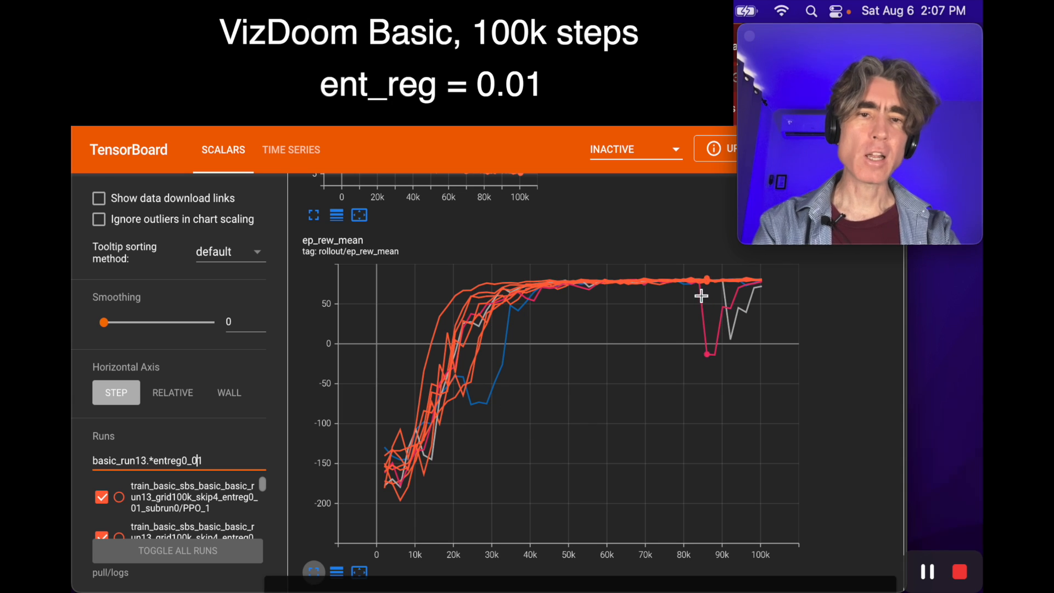
{"action": "mouse_move", "coordinate": [711, 348]}
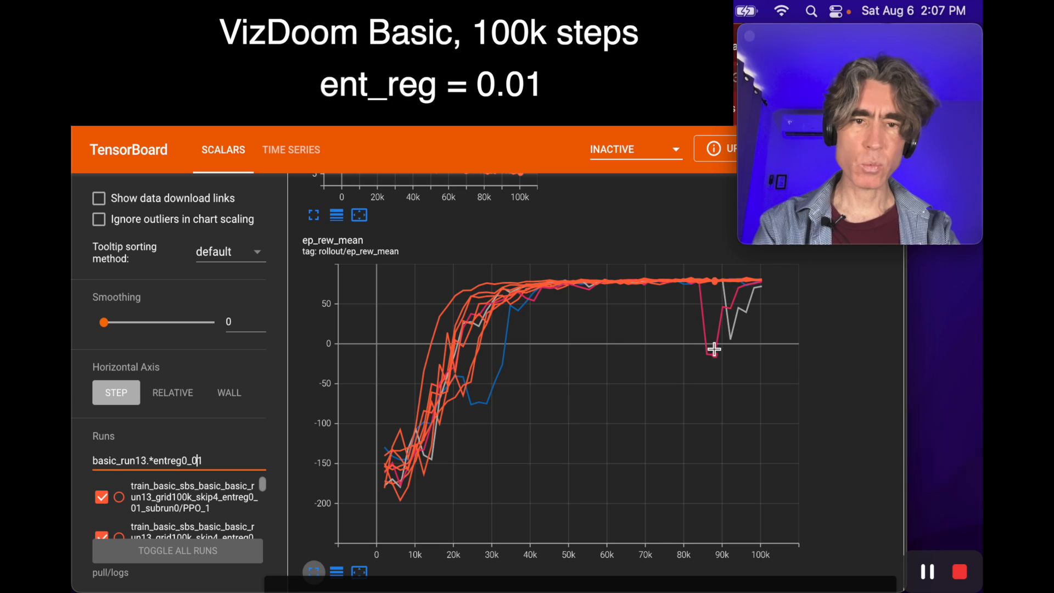
{"action": "mouse_move", "coordinate": [657, 447]}
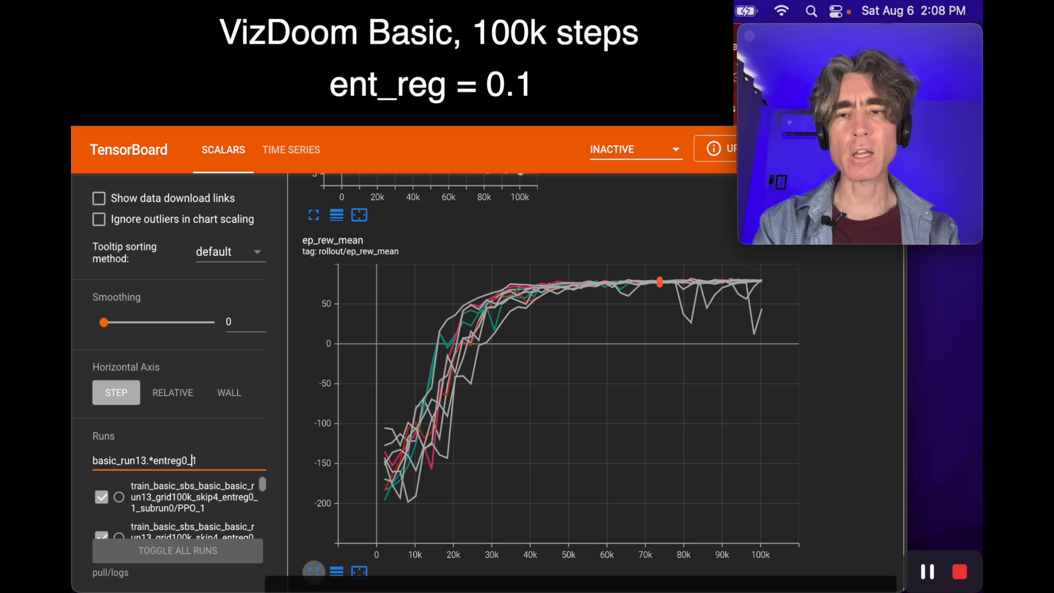
{"action": "mouse_move", "coordinate": [566, 357]}
{"action": "type", "text": "0"}
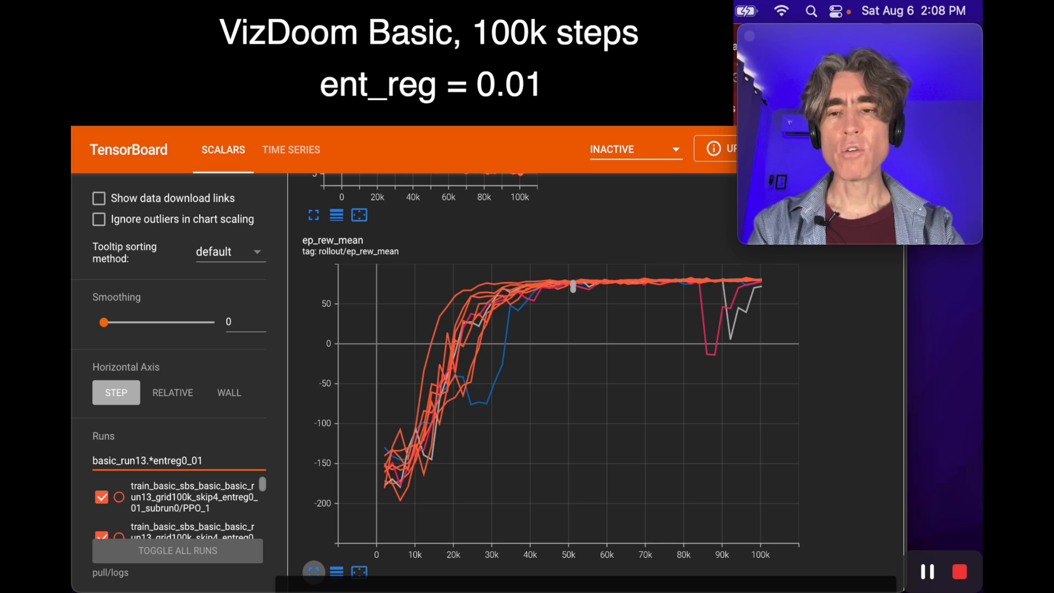
Step: Set the Runs filter regex to basic_run13.*entreg1_0
{"action": "type", "text": "basic_run13.*entreg1_0"}
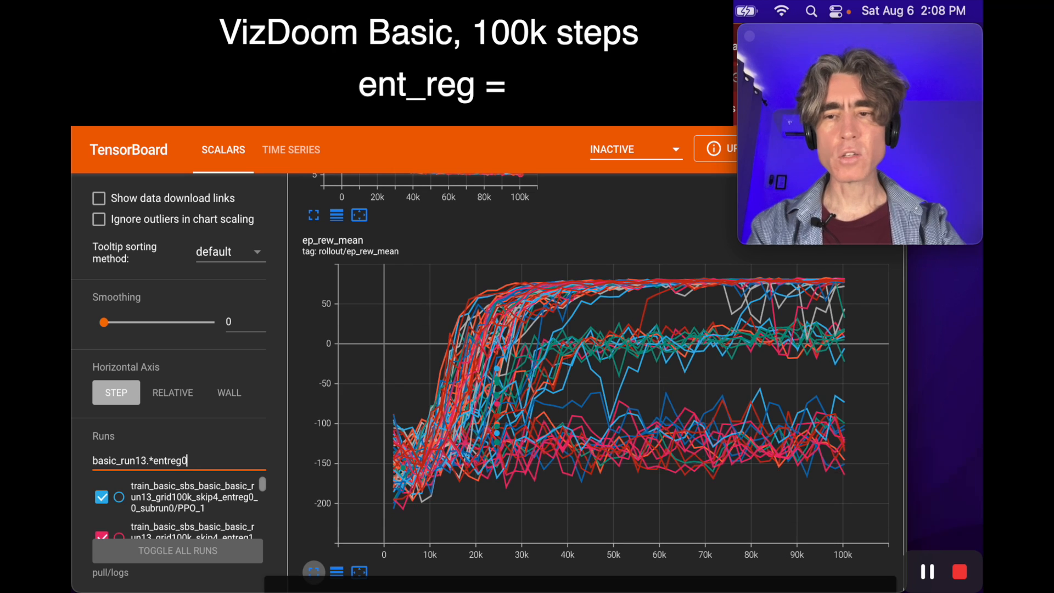
Step: Extend the Runs filter to entreg0_1 so only ent_reg = 0.1 Basic runs show
{"action": "type", "text": "_1"}
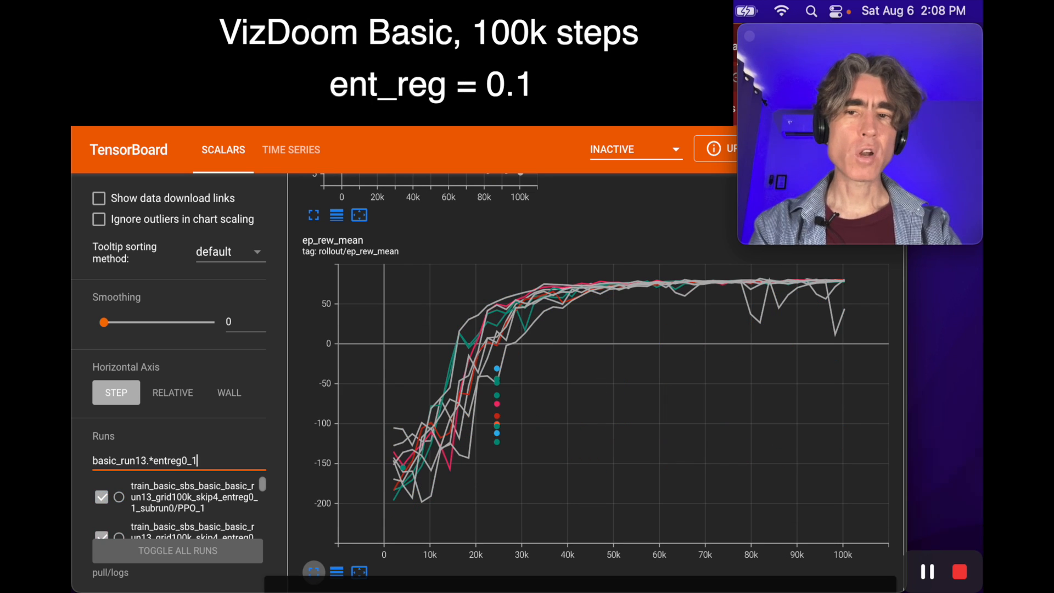
{"action": "mouse_move", "coordinate": [673, 474]}
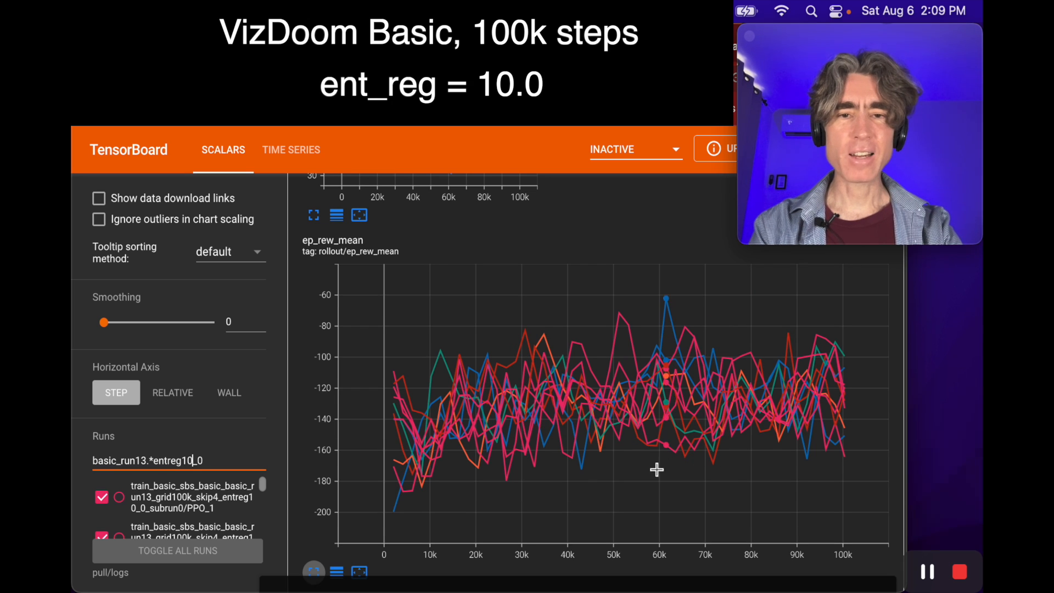
{"action": "mouse_move", "coordinate": [731, 472]}
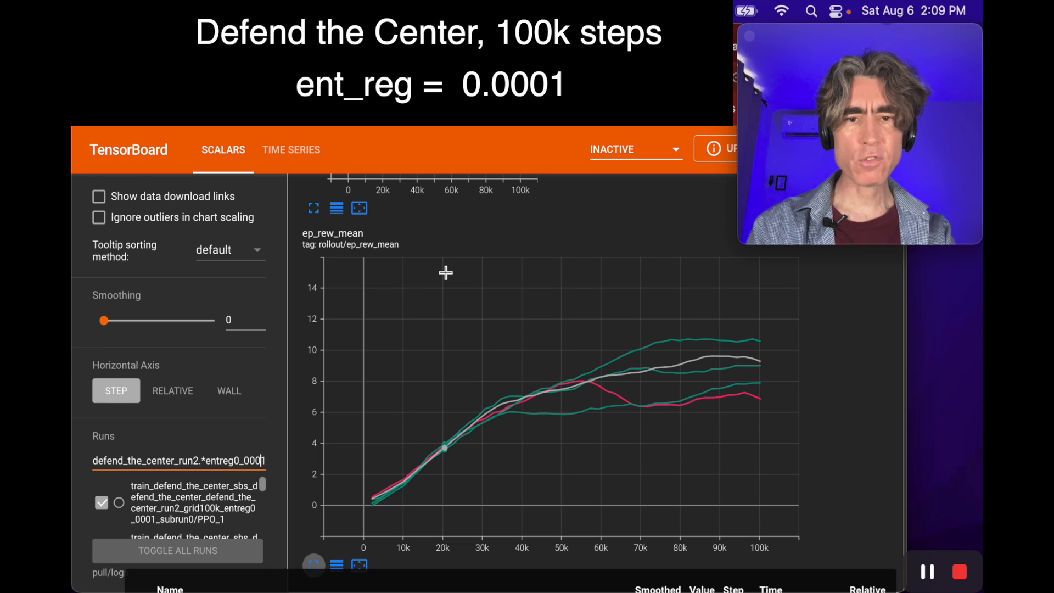
Step: Trim the Runs filter to defend_the_center_run2.*entreg0_0 to show ent_reg = 0.0 runs
{"action": "key", "text": "backspace"}
{"action": "type", "text": "_"}
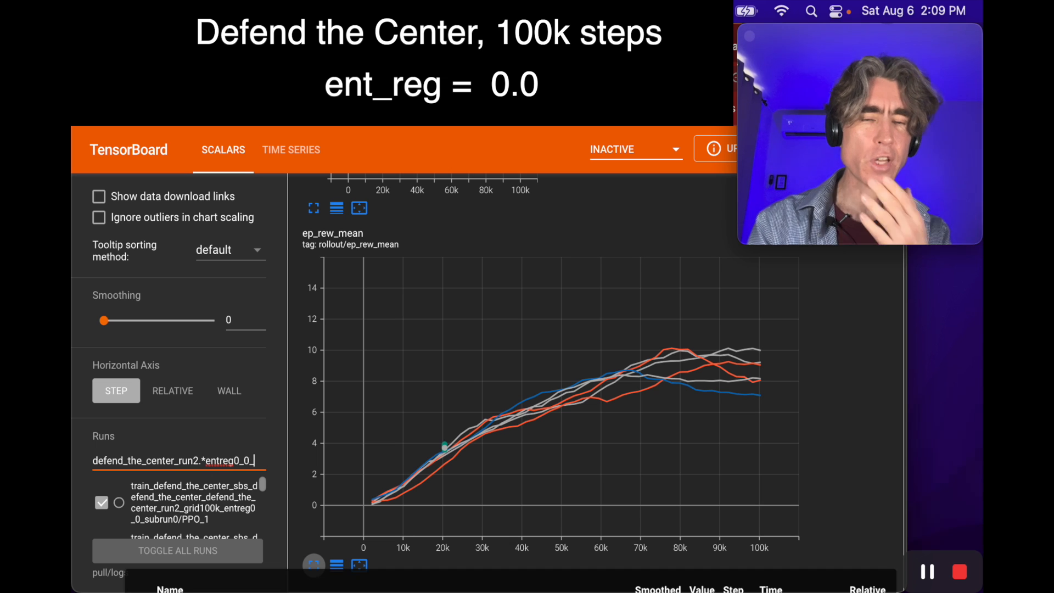
{"action": "mouse_move", "coordinate": [748, 363]}
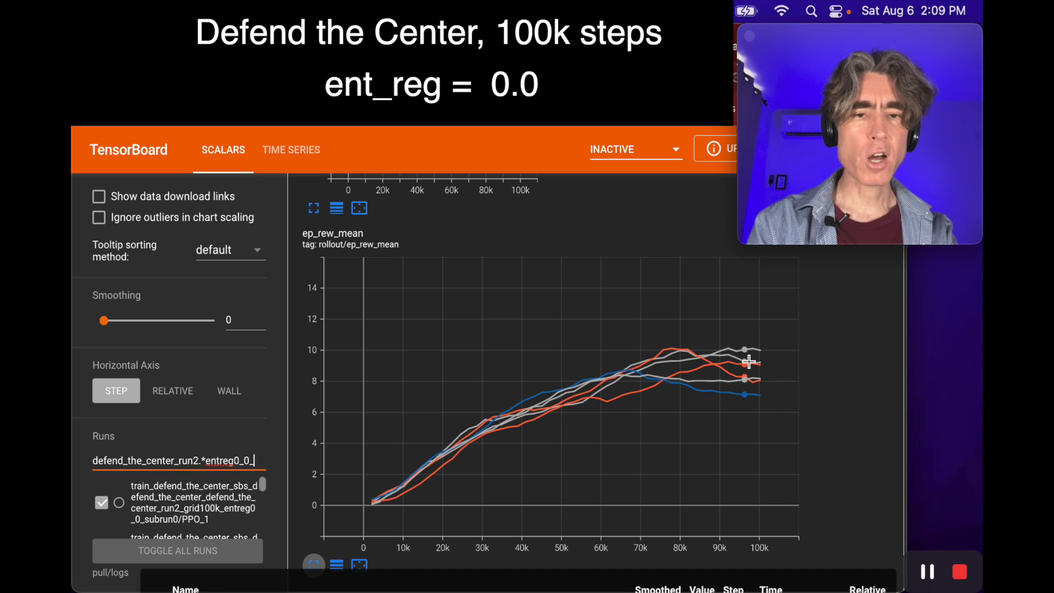
{"action": "mouse_move", "coordinate": [745, 429]}
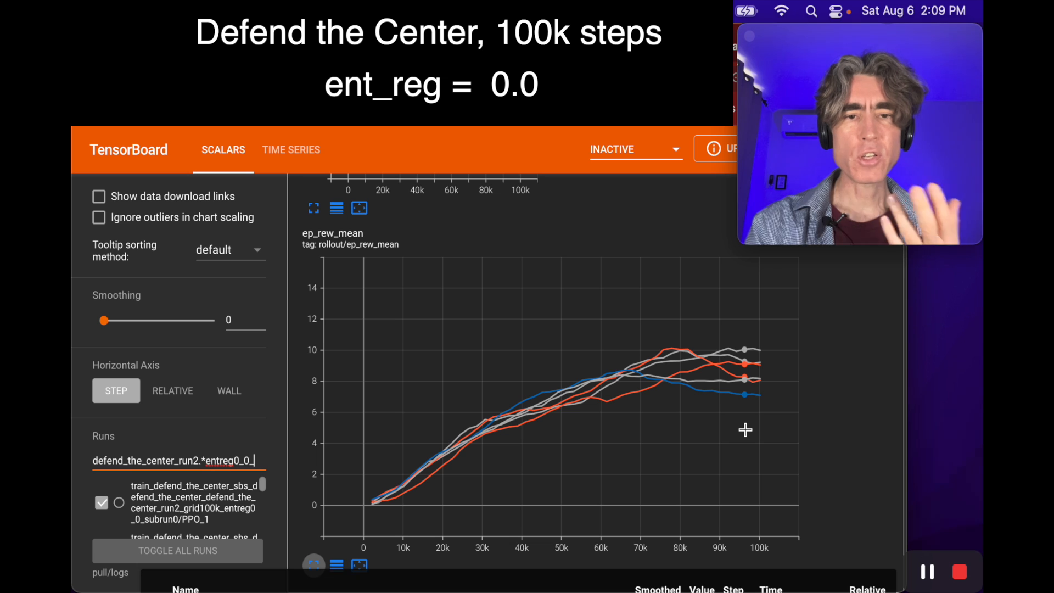
{"action": "mouse_move", "coordinate": [747, 351]}
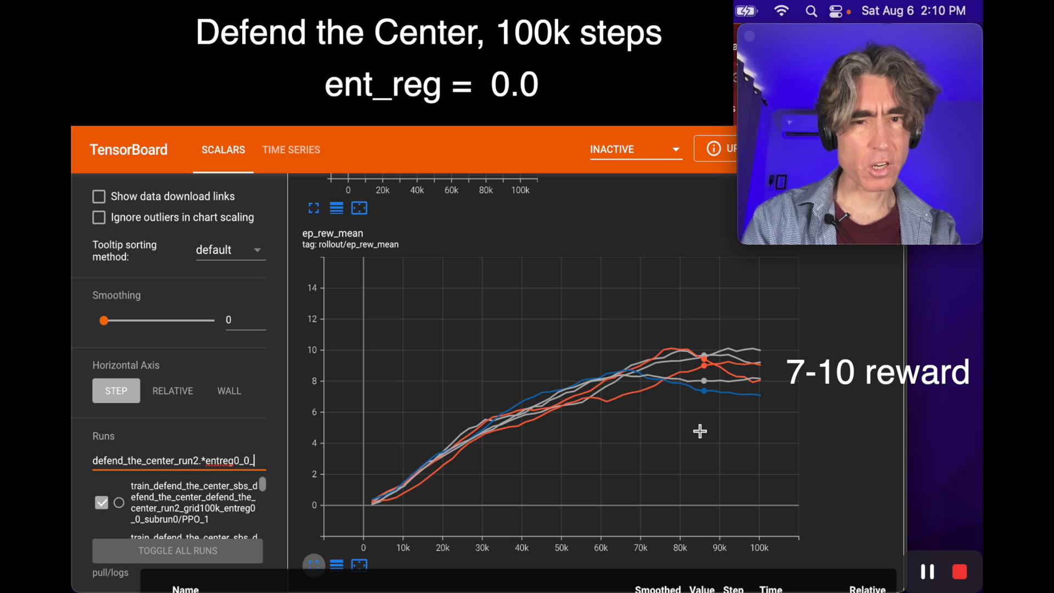
{"action": "mouse_move", "coordinate": [717, 402]}
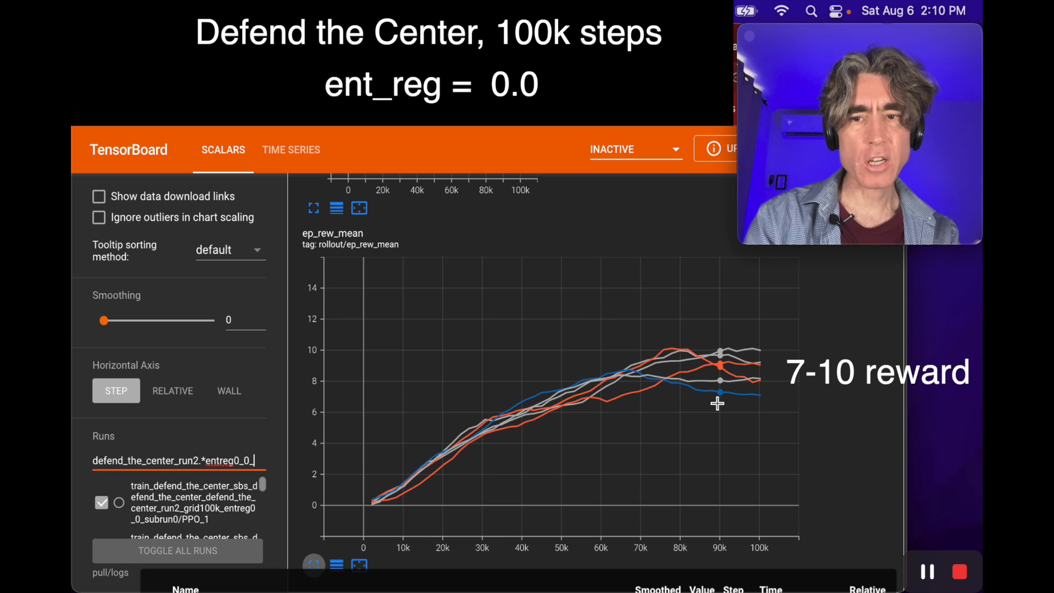
{"action": "mouse_move", "coordinate": [574, 382]}
{"action": "type", "text": "01"}
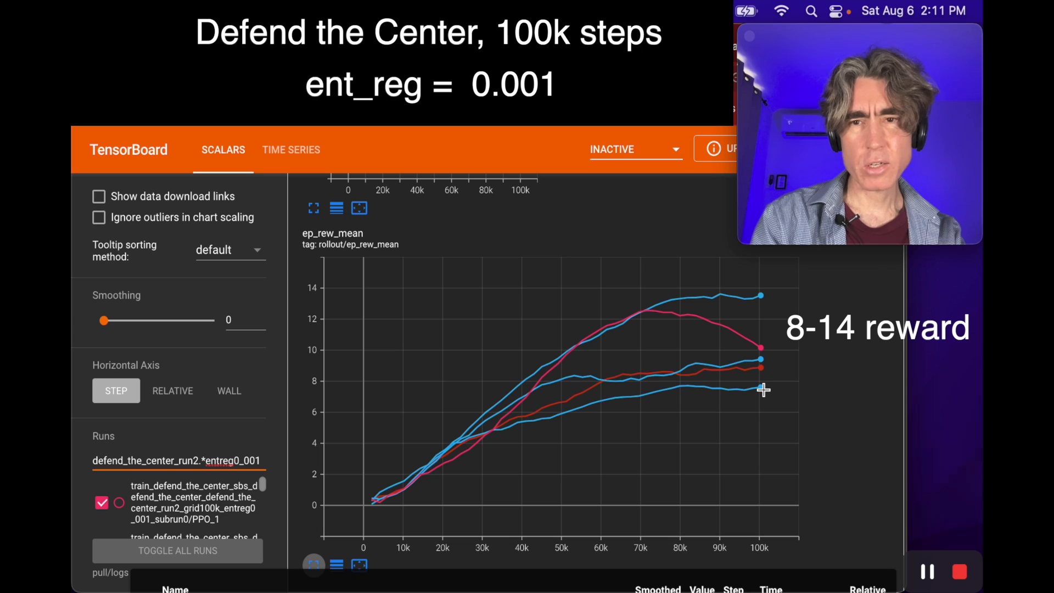
{"action": "mouse_move", "coordinate": [759, 295]}
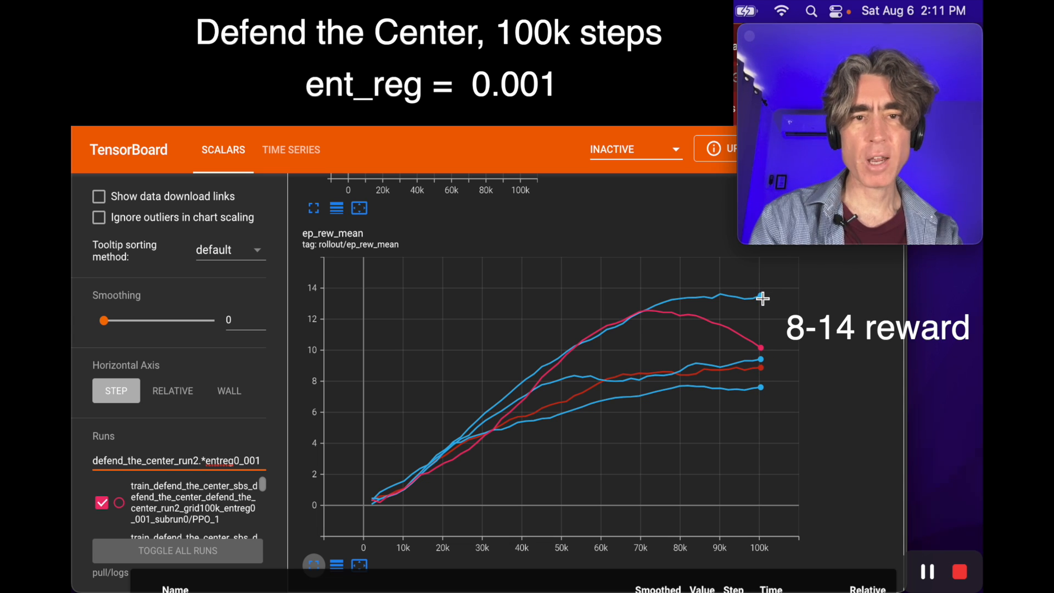
{"action": "mouse_move", "coordinate": [450, 386]}
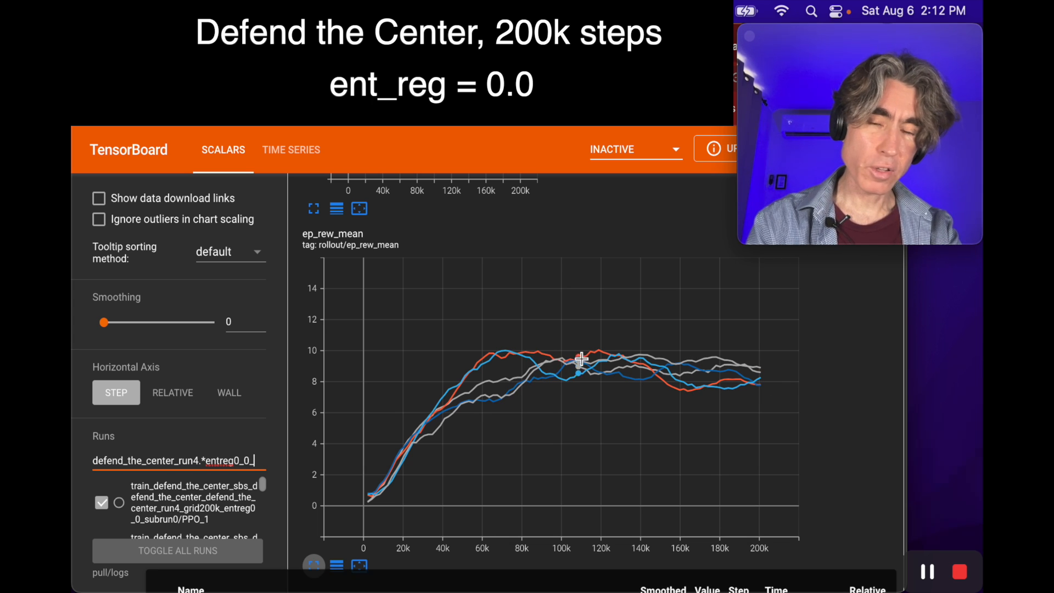
{"action": "mouse_move", "coordinate": [592, 415]}
{"action": "type", "text": "01"}
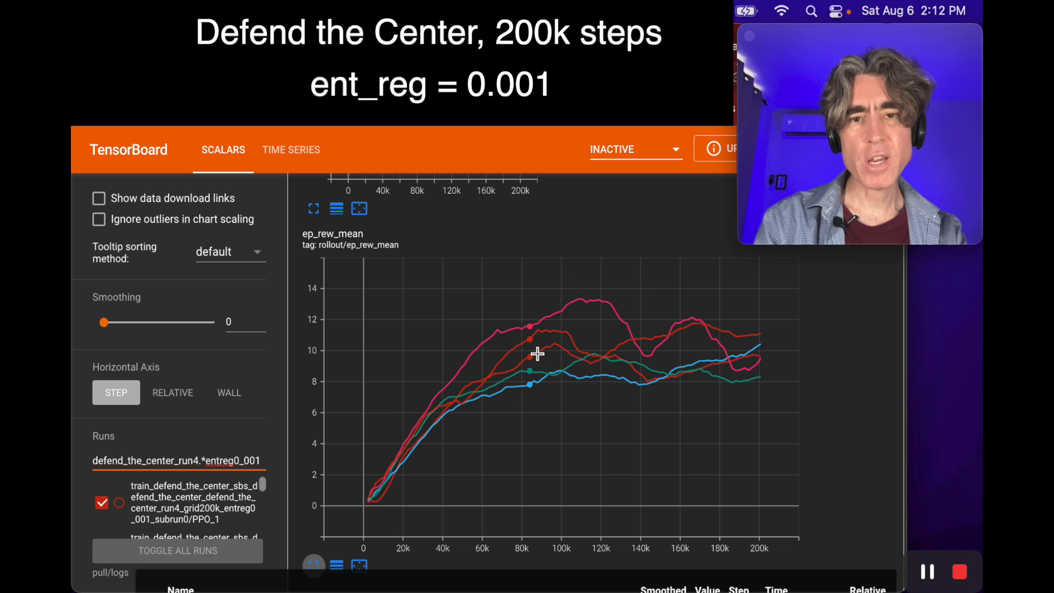
{"action": "mouse_move", "coordinate": [605, 308]}
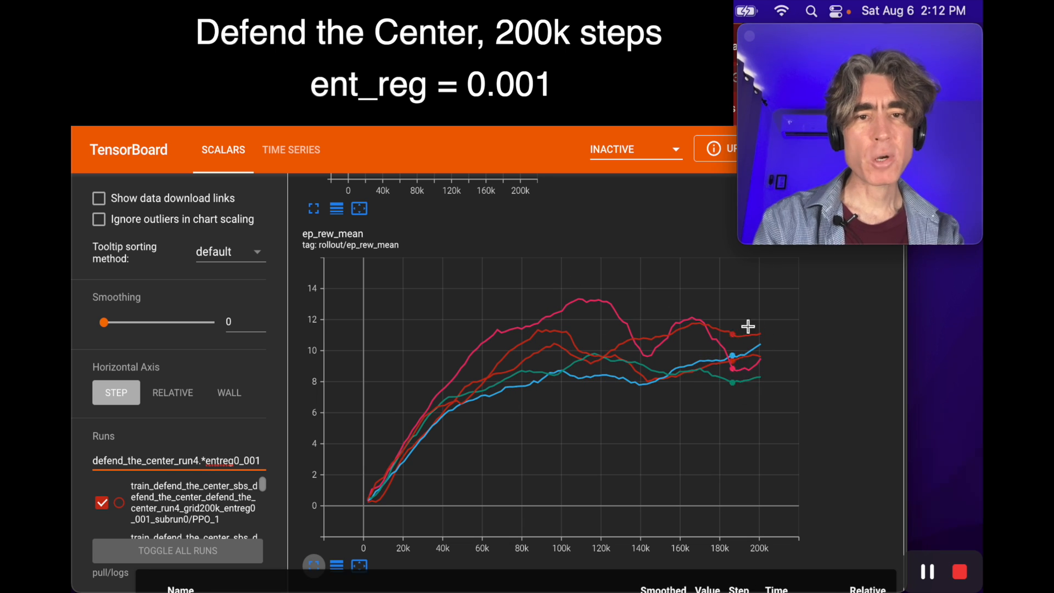
{"action": "mouse_move", "coordinate": [759, 424]}
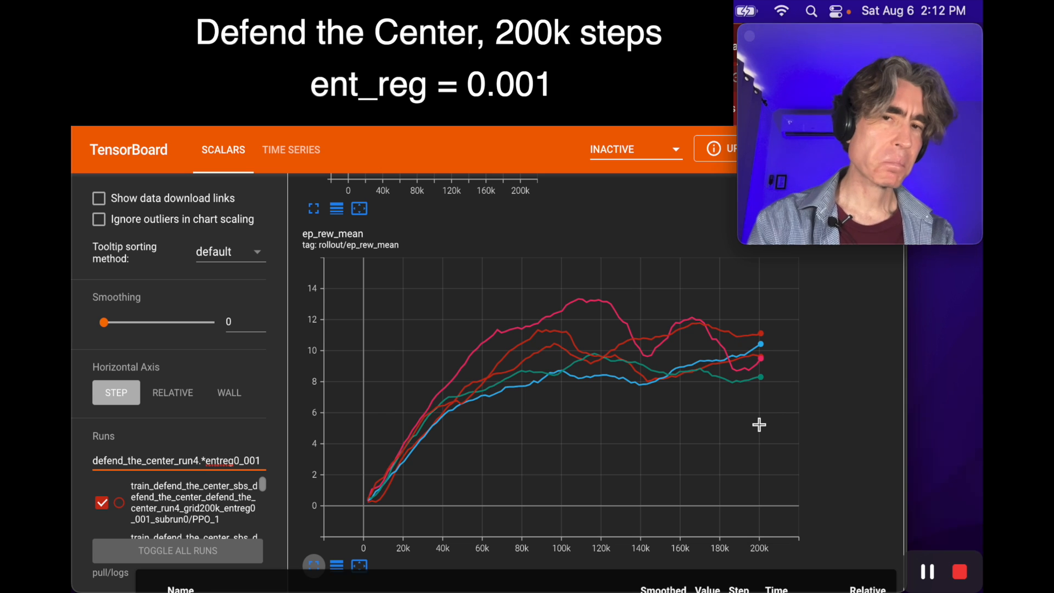